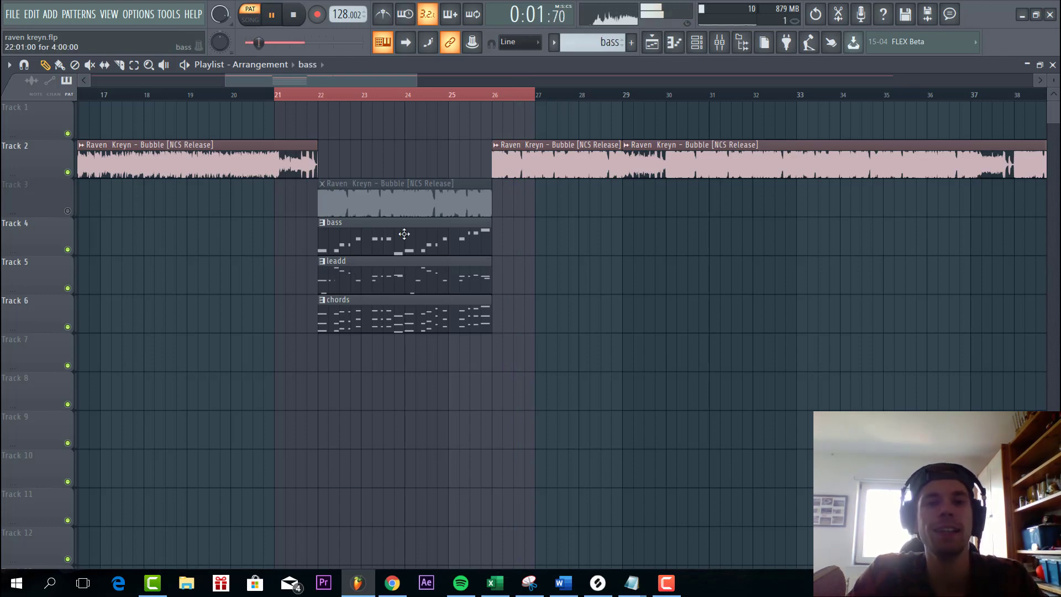
# Step: Bring up the Serum [64bit] #2 instrument window that plays the lead pattern
pyautogui.click(371, 313)
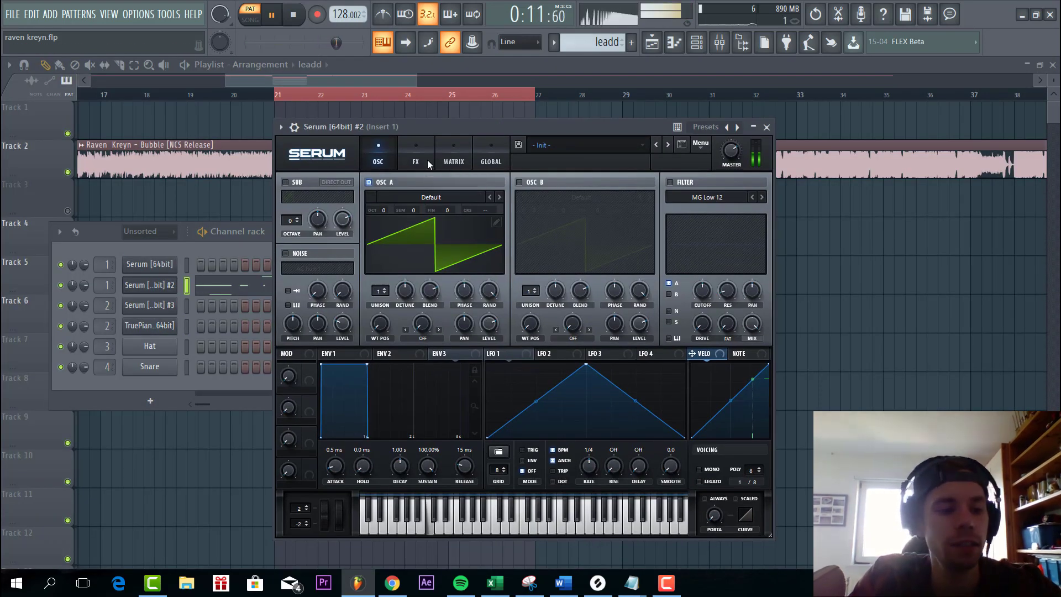
# Step: Load the Analog > Basic Shapes wavetable into Serum's oscillator A
pyautogui.click(431, 197)
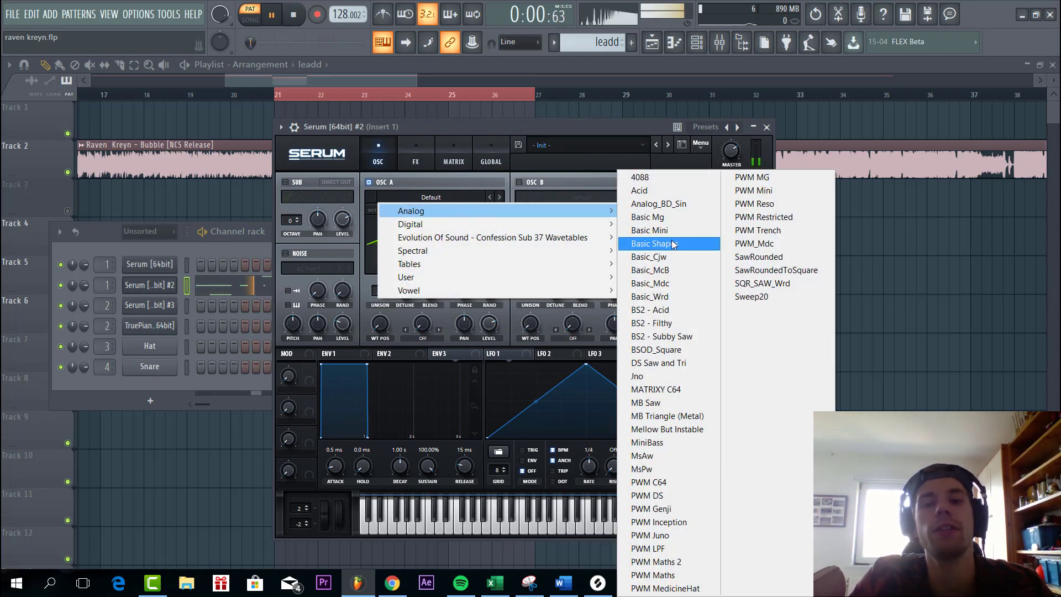
pyautogui.click(650, 243)
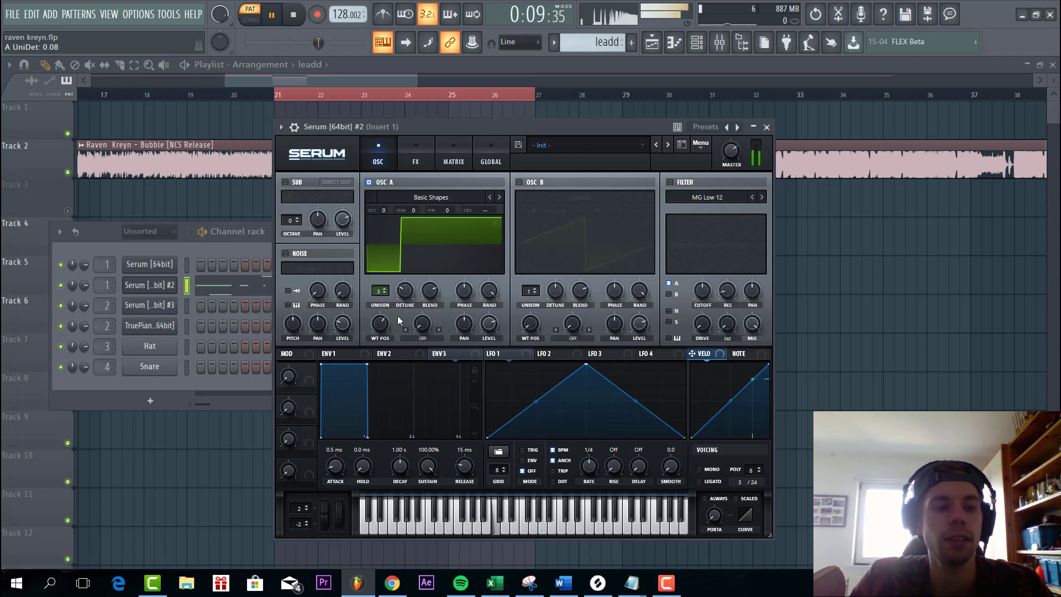
# Step: Switch on oscillator B and bring up its wavetable list to pick SubBass_1
pyautogui.click(518, 182)
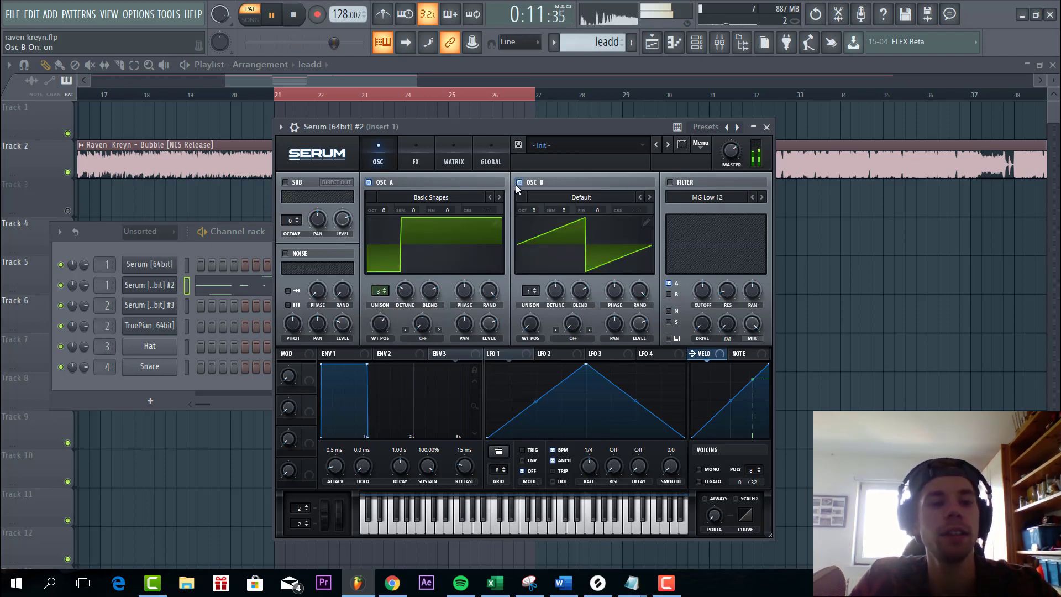
pyautogui.click(580, 196)
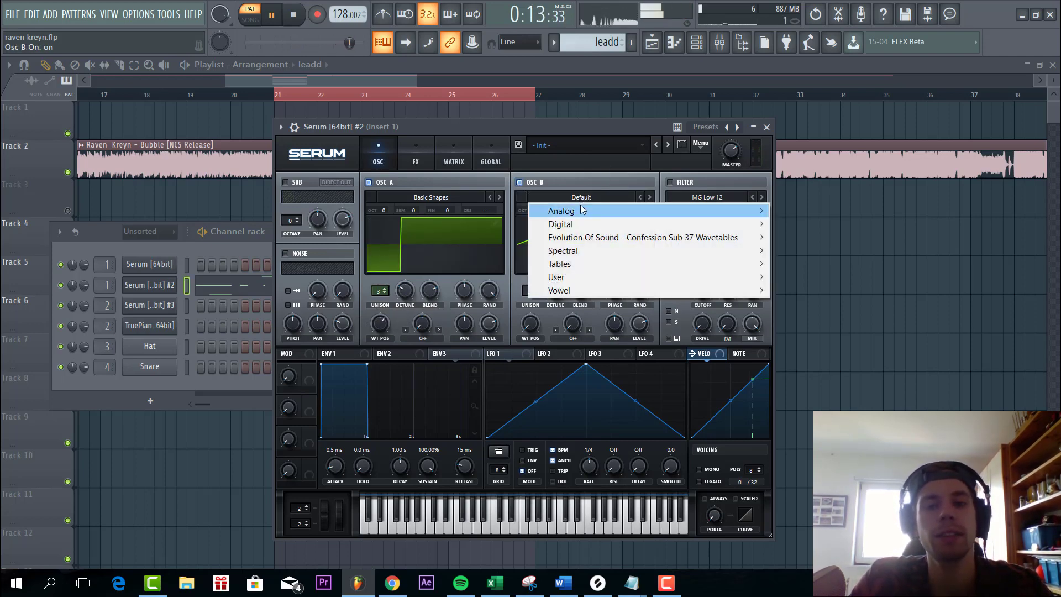
pyautogui.moveTo(561, 211)
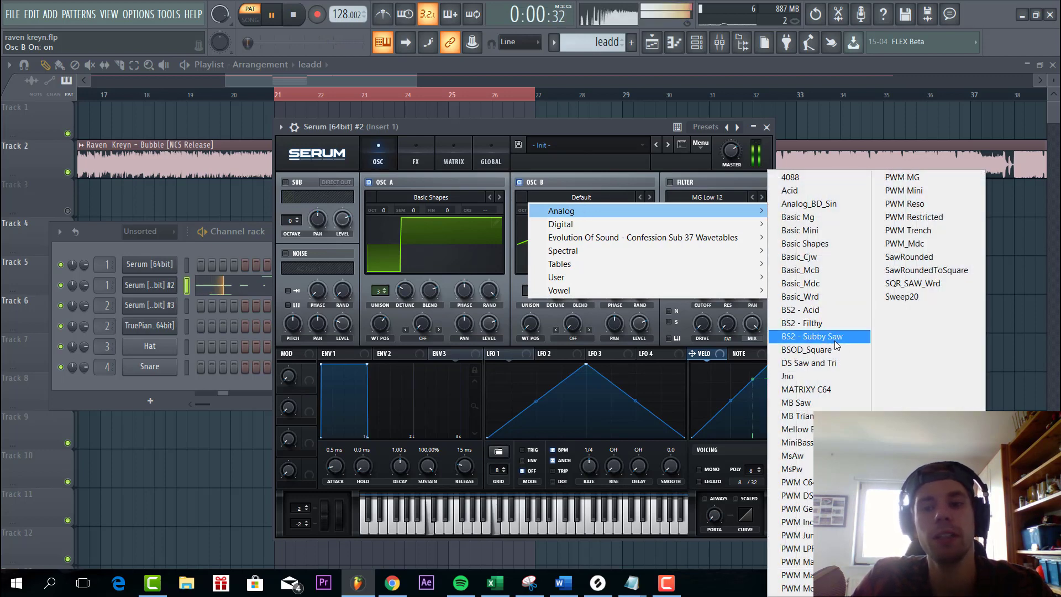
pyautogui.moveTo(812, 350)
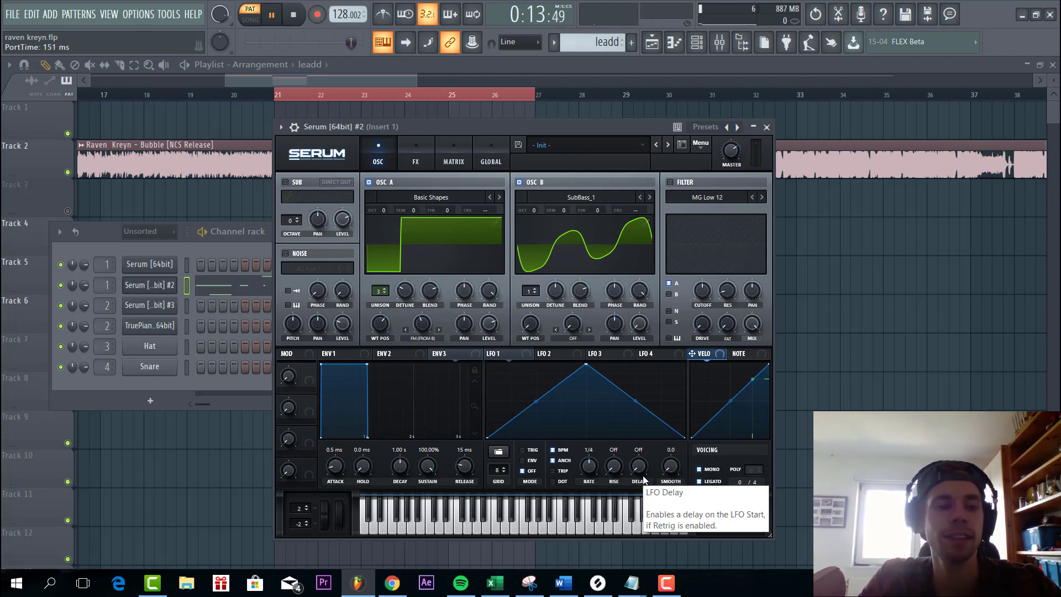
# Step: Shorten ENV1's release, then give ENV3 a short decay and route it to oscillator A's coarse pitch
pyautogui.click(494, 353)
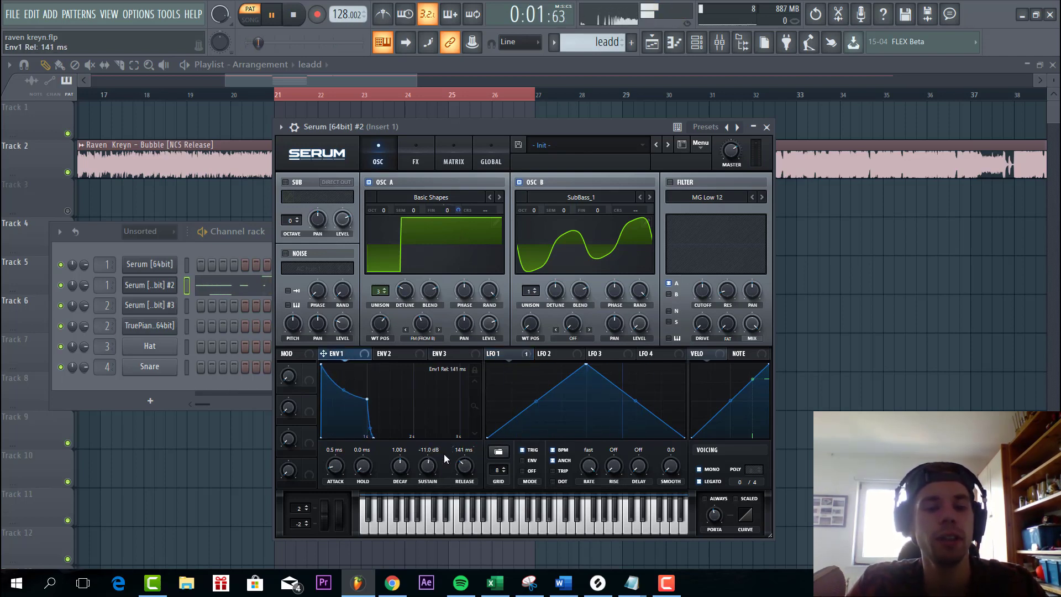
pyautogui.moveTo(362, 465); pyautogui.dragTo(364, 450)
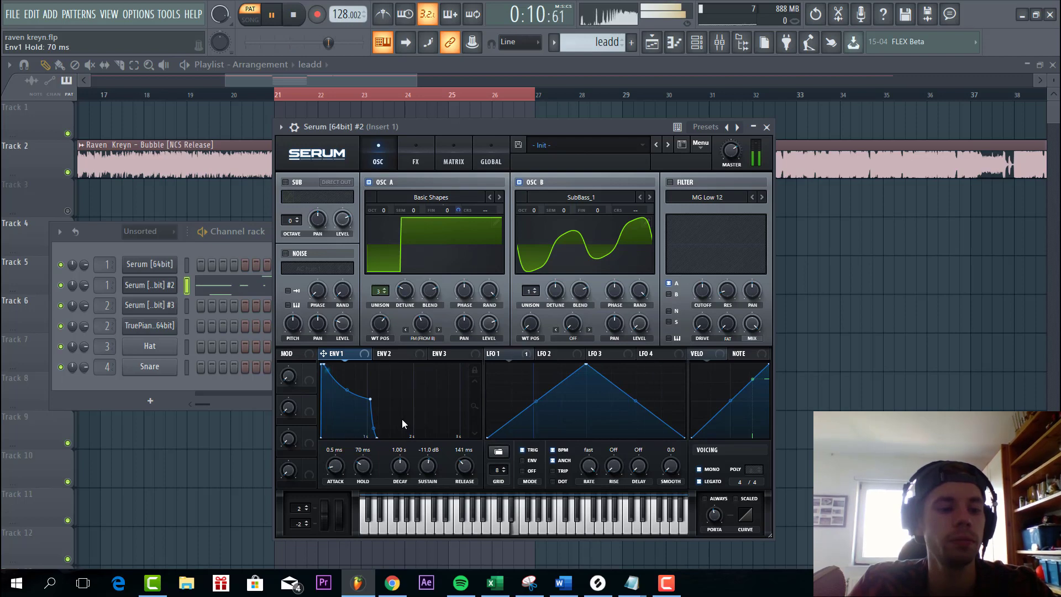
pyautogui.click(444, 354)
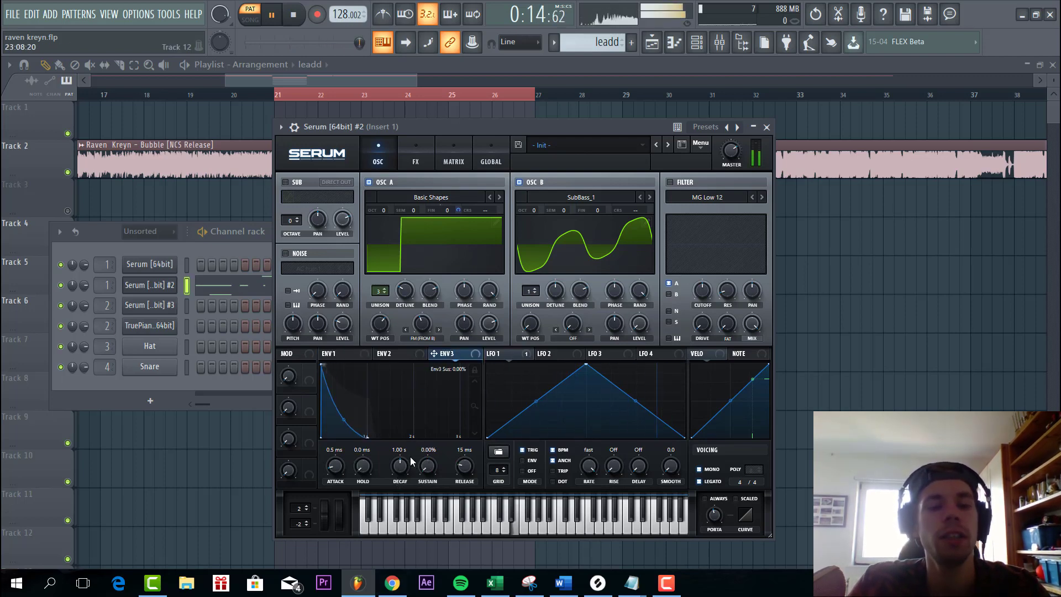
pyautogui.moveTo(399, 464); pyautogui.dragTo(399, 440)
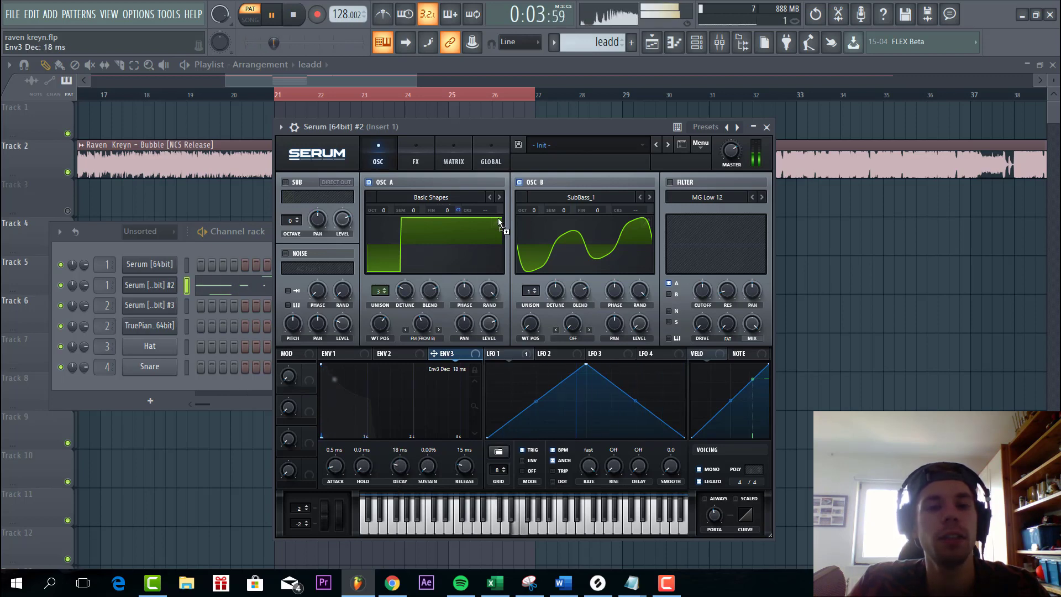
# Step: Check the Matrix routings, then enable the noise oscillator with the BrightWhite sample and key tracking
pyautogui.click(453, 161)
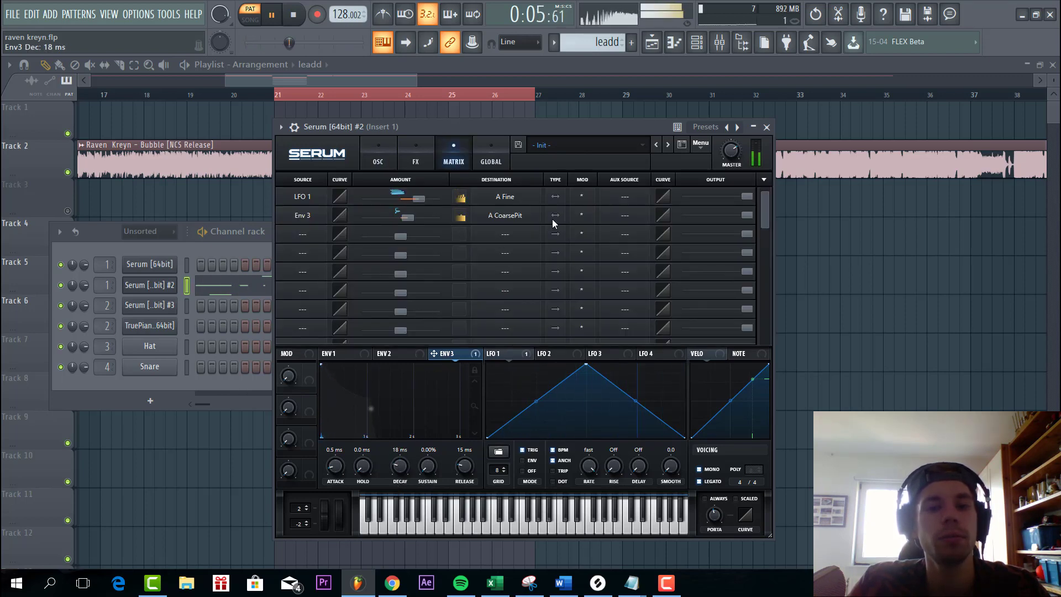
pyautogui.click(378, 152)
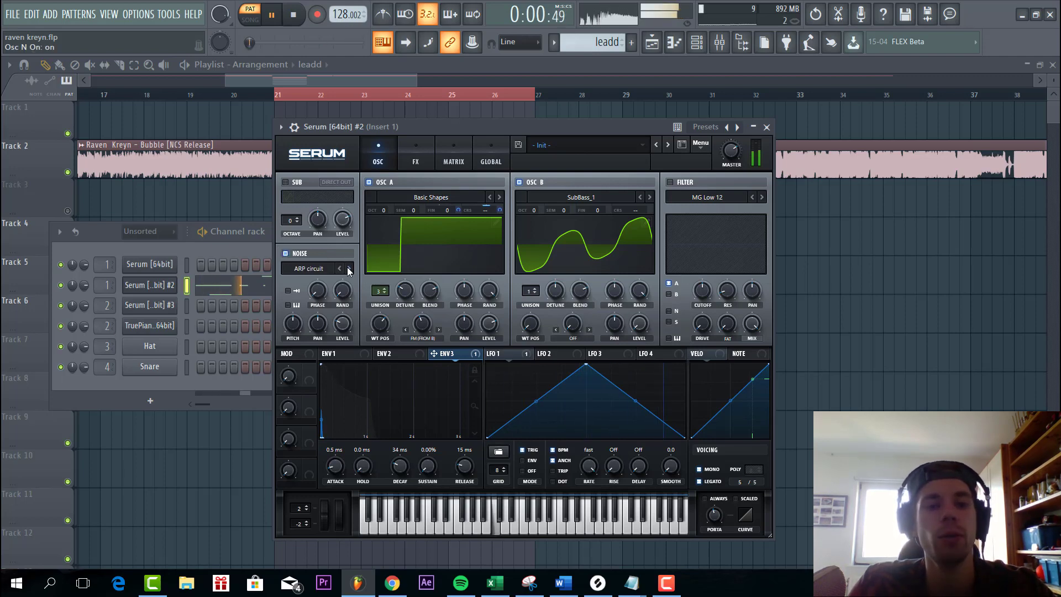
pyautogui.click(348, 268)
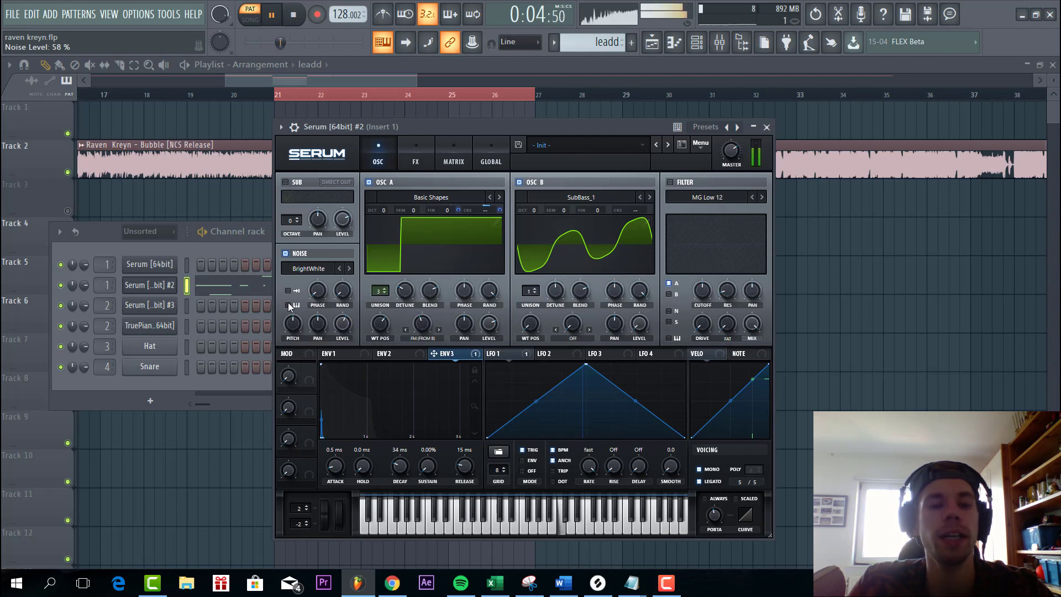
pyautogui.click(345, 354)
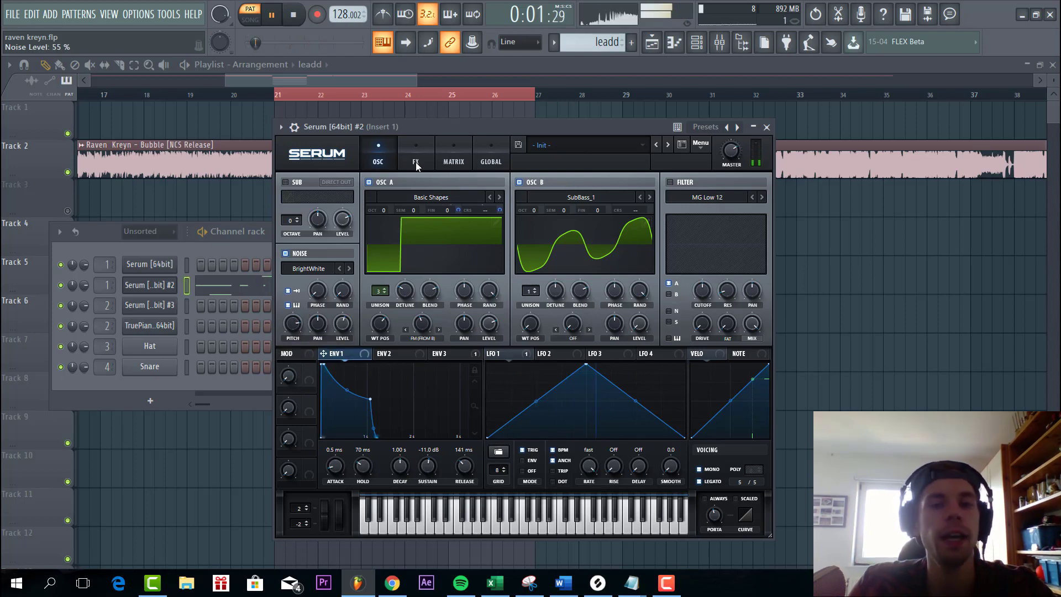
# Step: Enable Hyper/Dimension with retrigger and 14% detune, and lower the noise level to about 33%
pyautogui.click(415, 152)
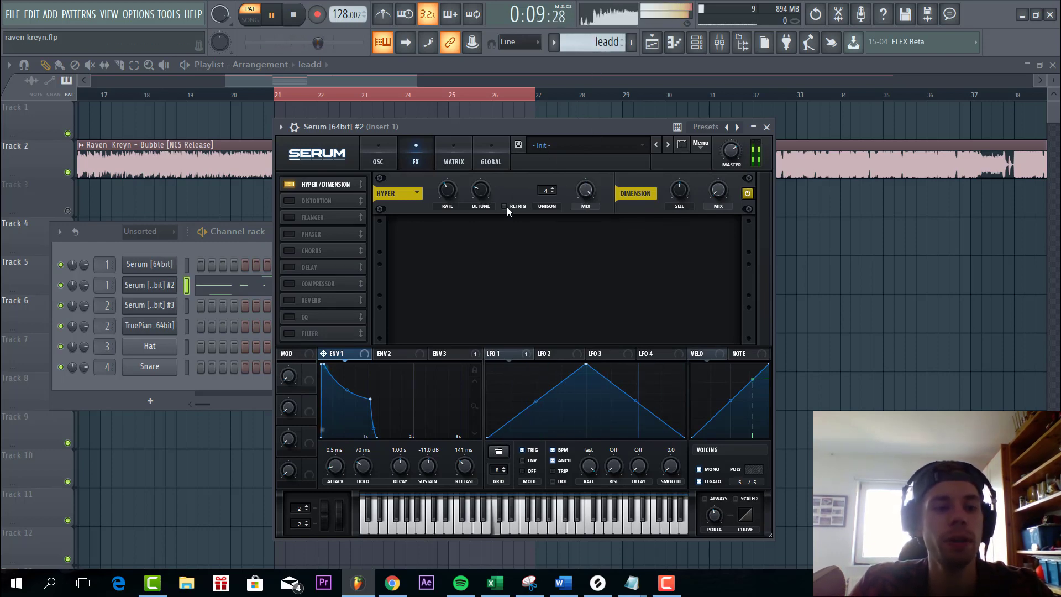
pyautogui.click(505, 206)
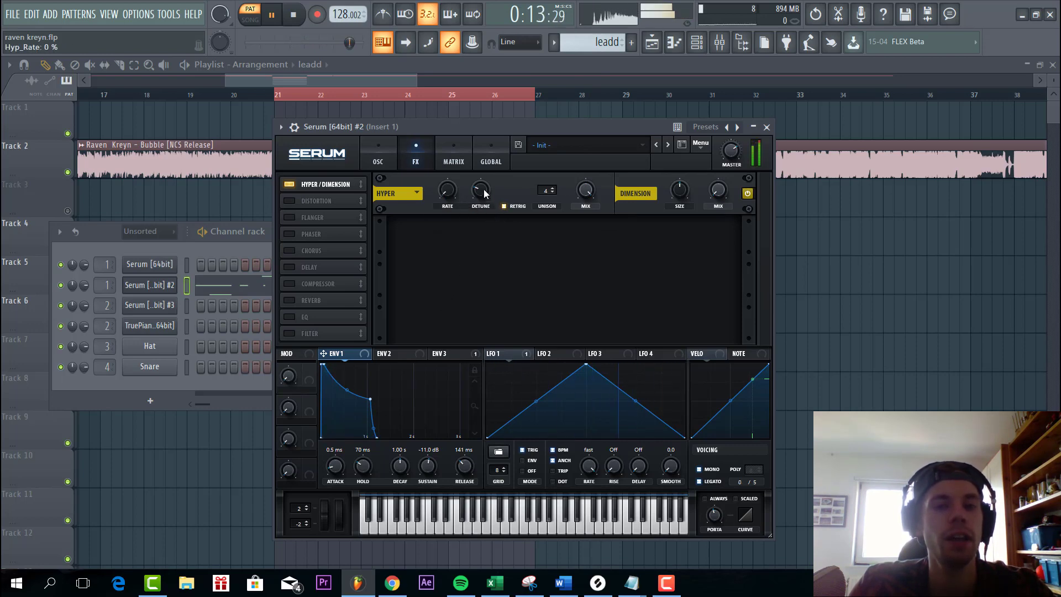
pyautogui.moveTo(480, 190); pyautogui.dragTo(481, 199)
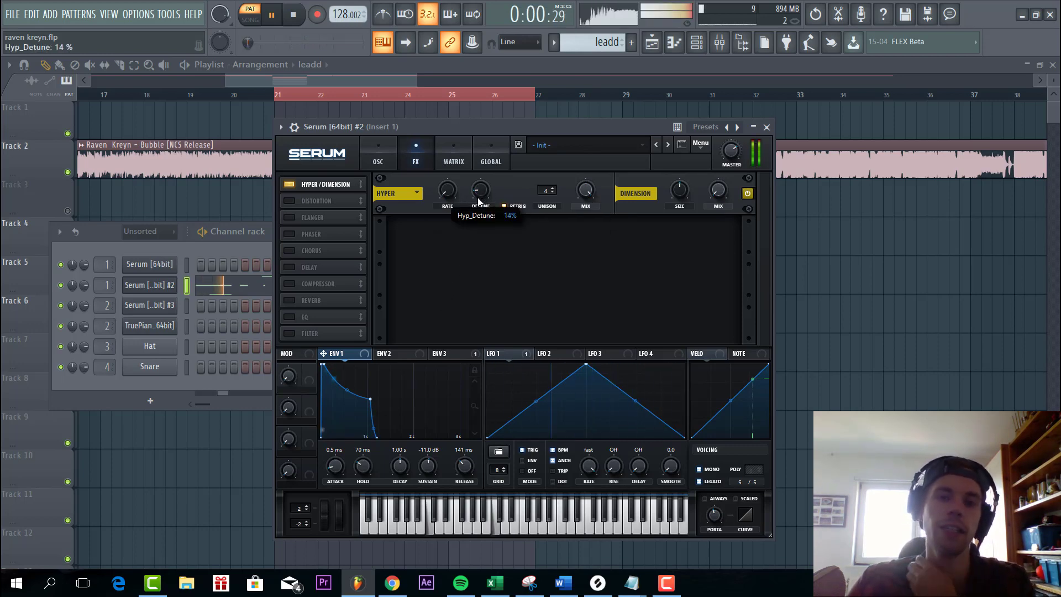
pyautogui.click(378, 152)
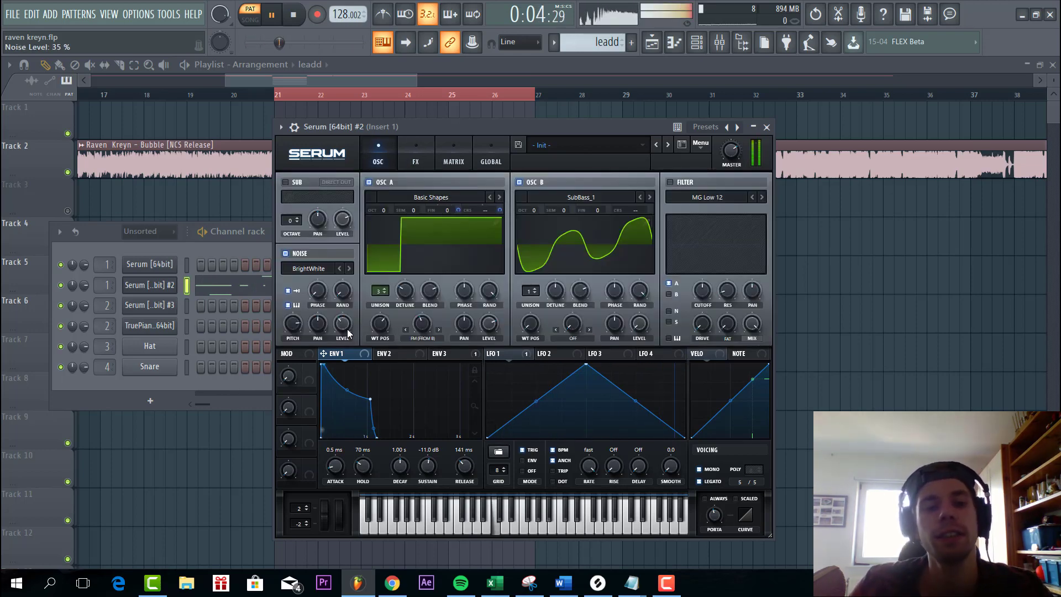
pyautogui.click(415, 150)
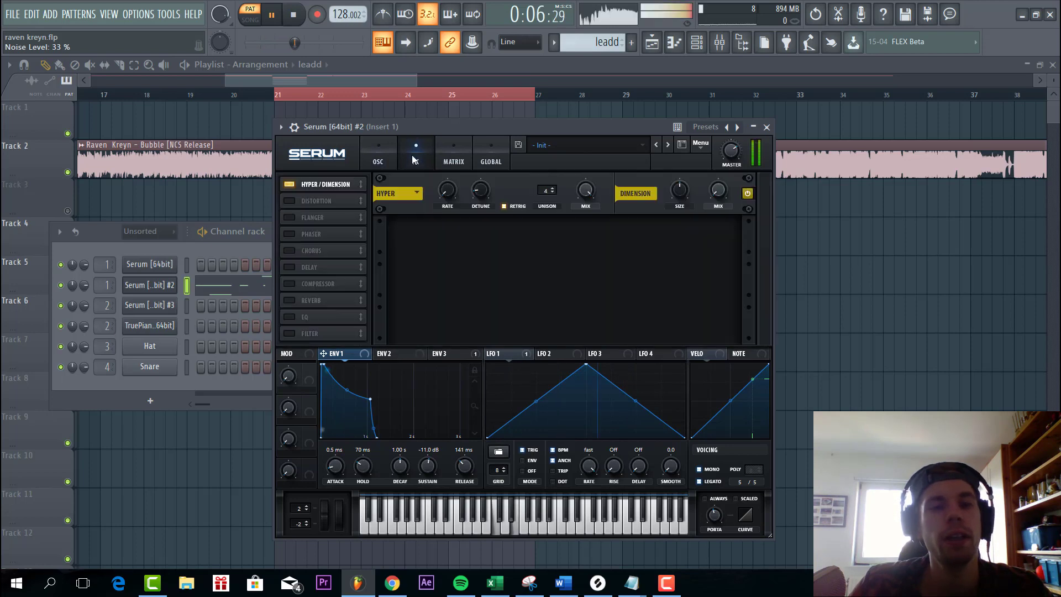
# Step: Add Asym distortion to the lead with the mix at about 91 percent
pyautogui.click(463, 236)
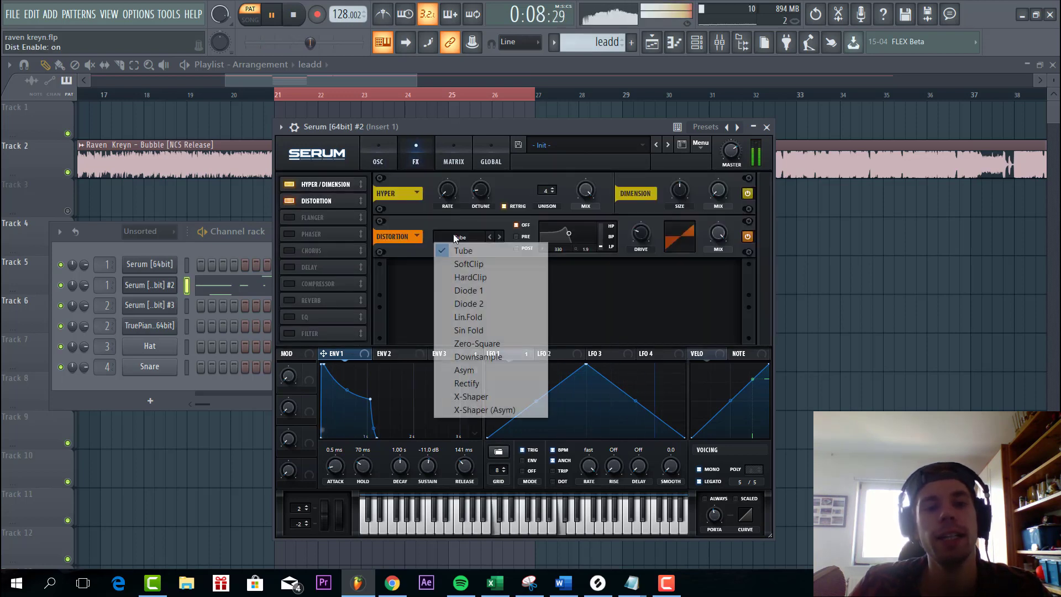
pyautogui.click(464, 370)
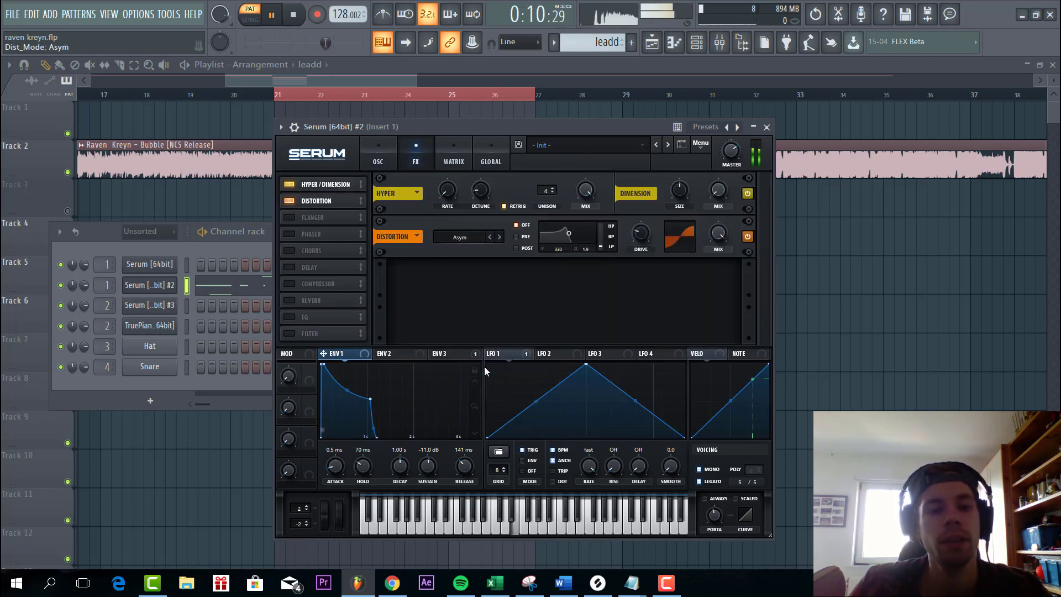
pyautogui.moveTo(640, 235); pyautogui.dragTo(640, 216)
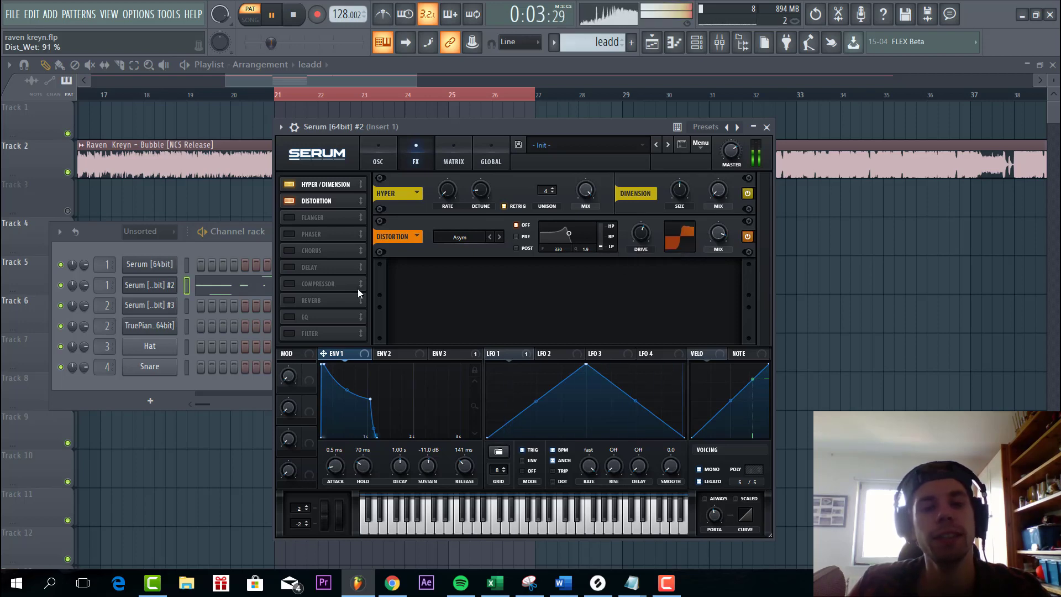
# Step: Add a compressor with the threshold lowered to about -12.7 dB
pyautogui.click(287, 283)
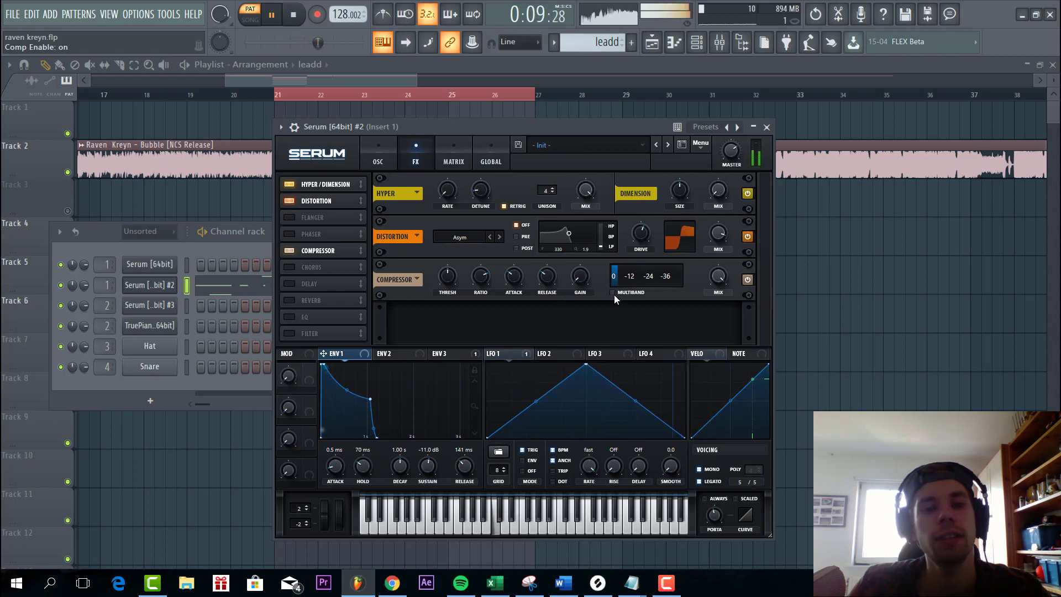
pyautogui.moveTo(447, 276); pyautogui.dragTo(447, 285)
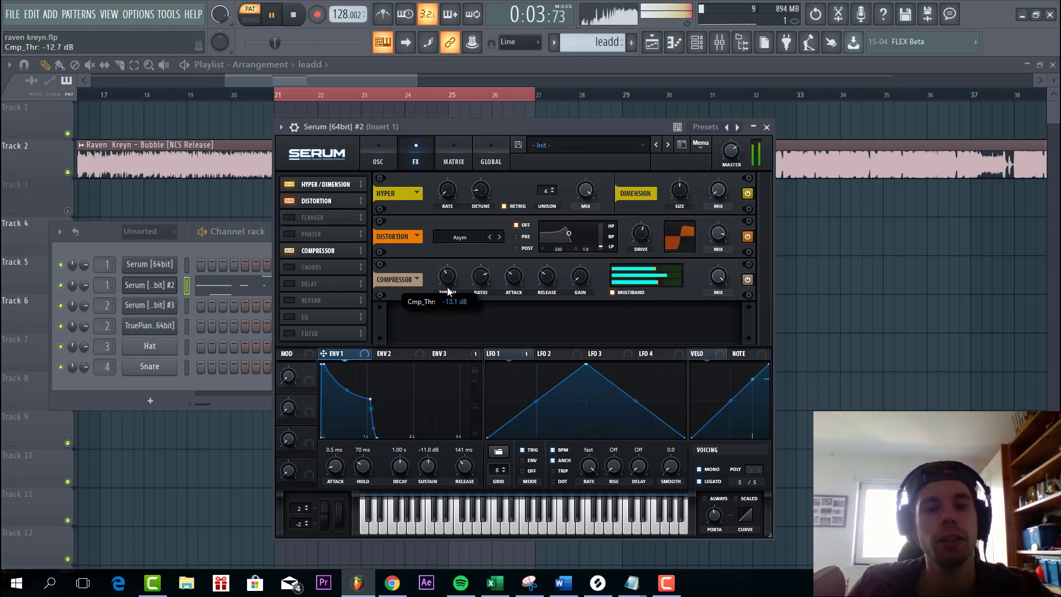
pyautogui.moveTo(731, 150); pyautogui.dragTo(730, 150)
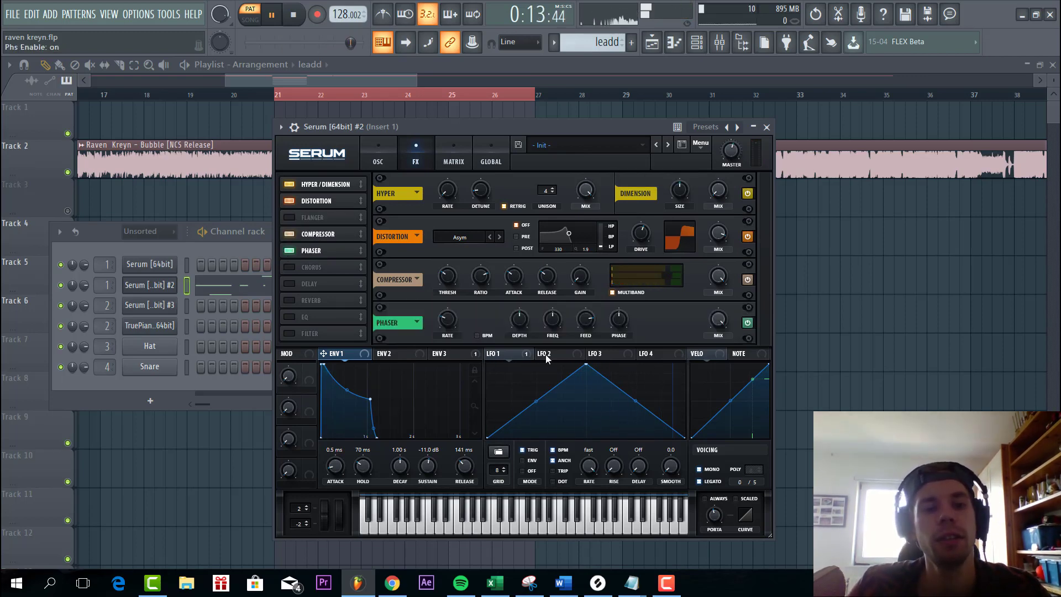
# Step: Adjust the phaser, drop the reverb mix to about 18%, and set the EQ high band's gain and Q
pyautogui.moveTo(618, 318); pyautogui.dragTo(618, 332)
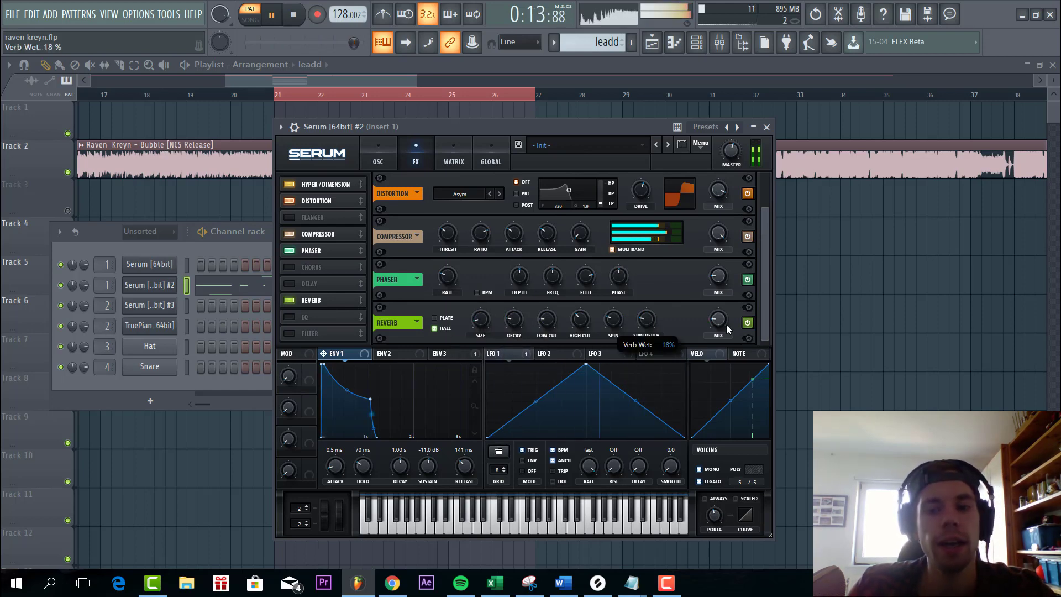
pyautogui.moveTo(718, 320); pyautogui.dragTo(717, 311)
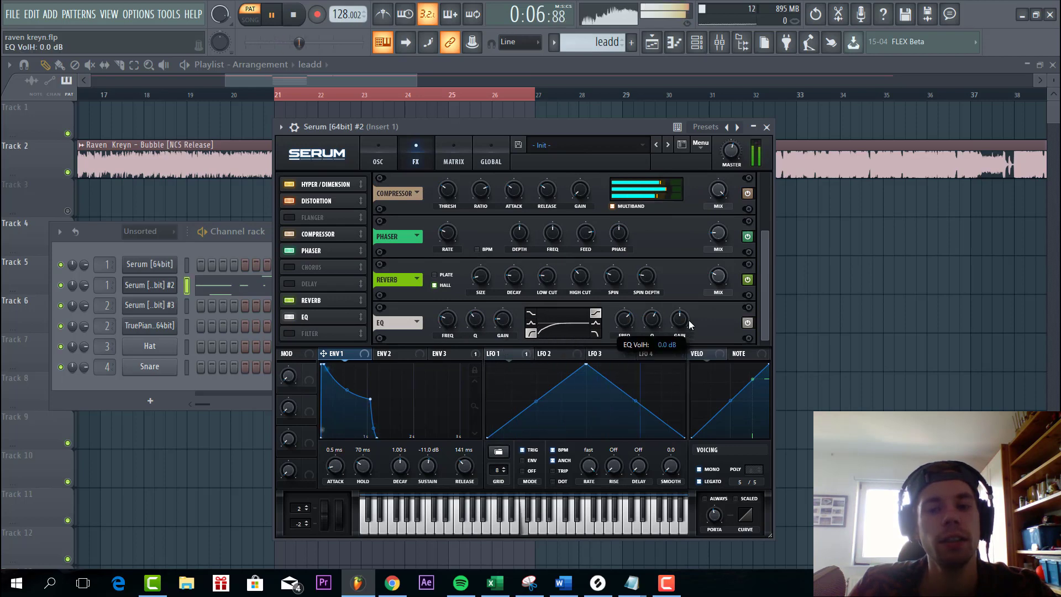
pyautogui.moveTo(678, 319); pyautogui.dragTo(678, 328)
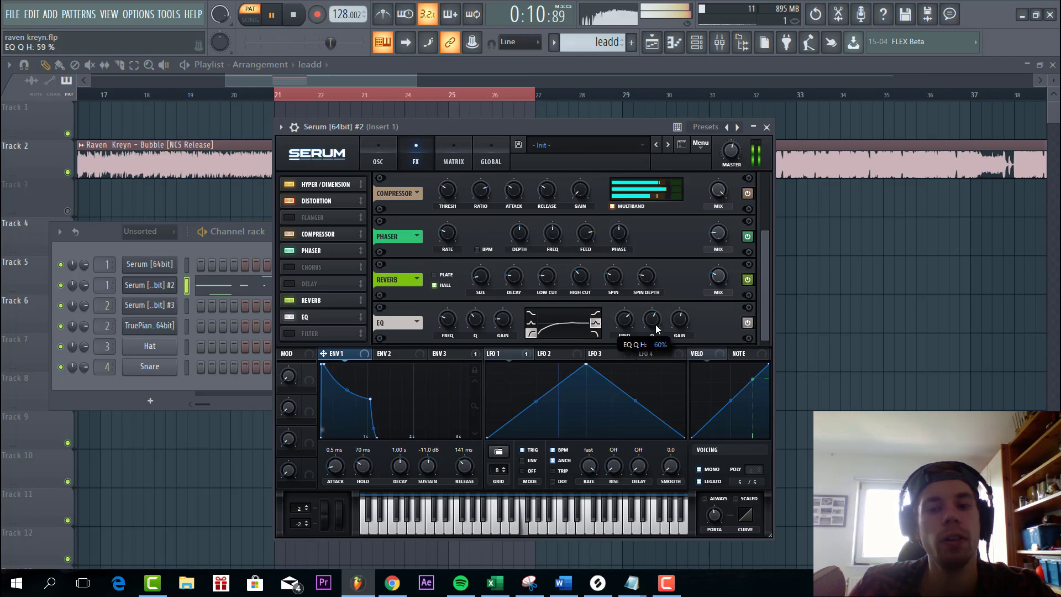
pyautogui.moveTo(623, 318); pyautogui.dragTo(623, 304)
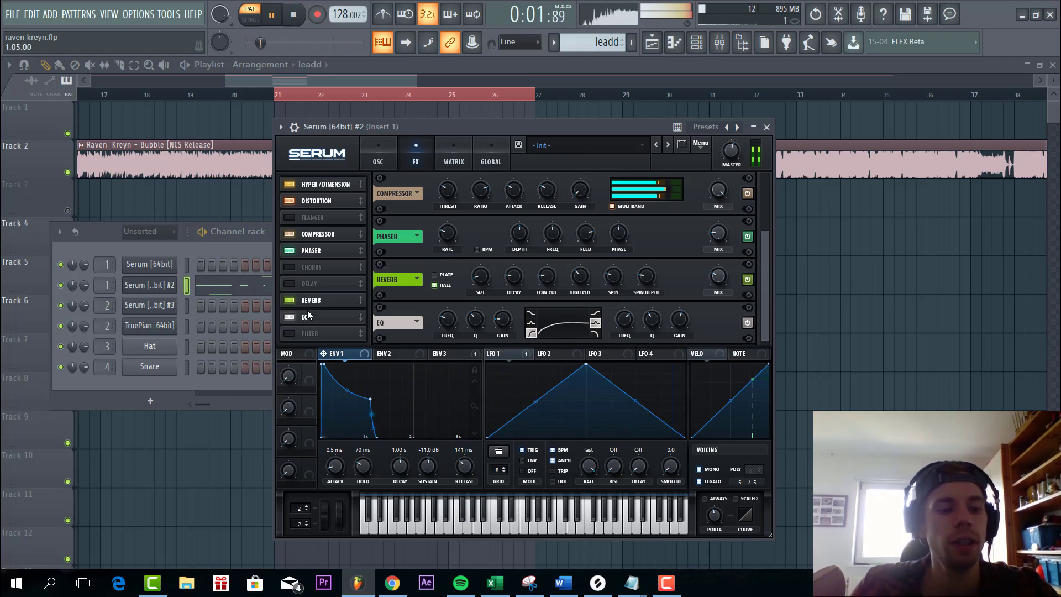
# Step: Init the bass Serum preset and set oscillator A to Analog > BS2 - Acid at octave -2
pyautogui.click(766, 127)
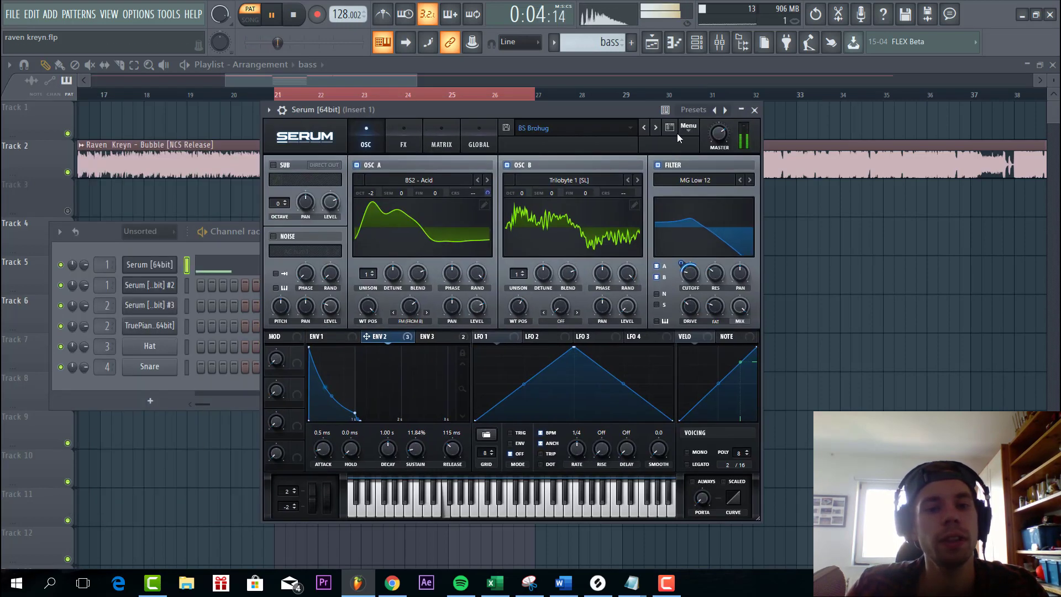
pyautogui.click(688, 127)
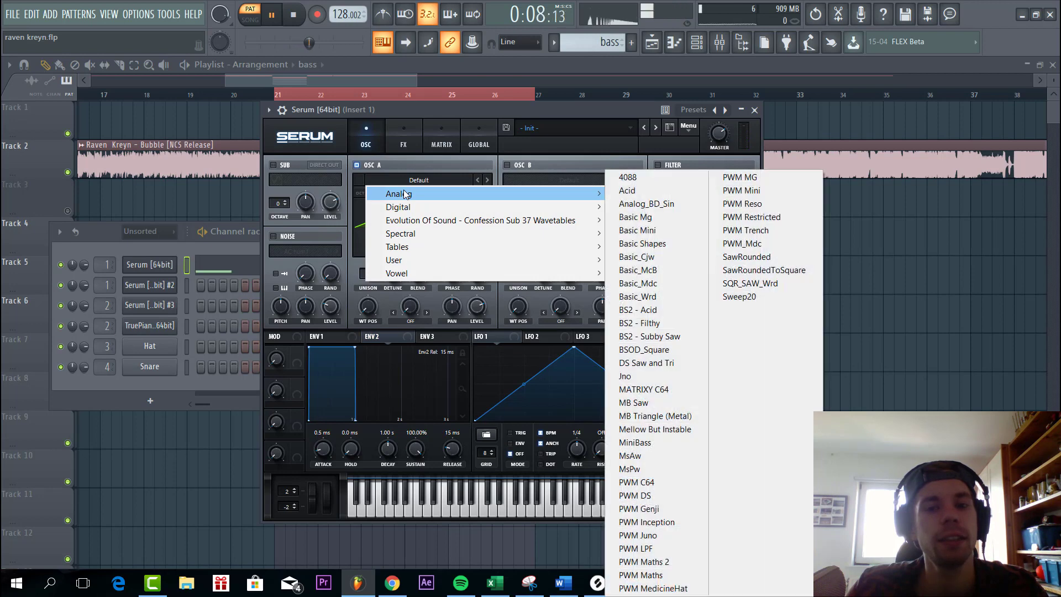
pyautogui.click(636, 310)
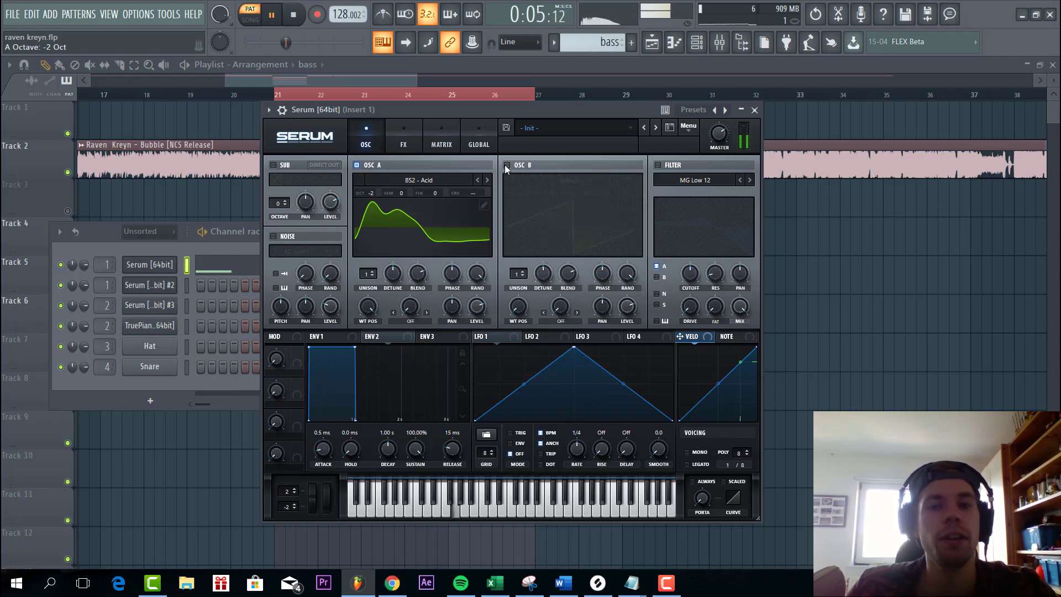
pyautogui.click(506, 165)
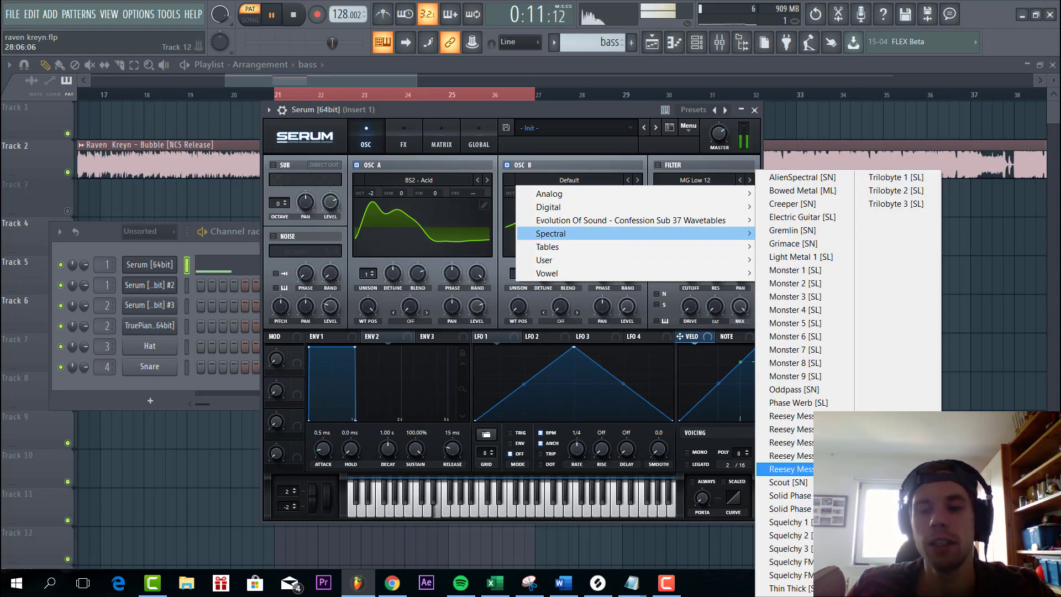
pyautogui.moveTo(896, 177)
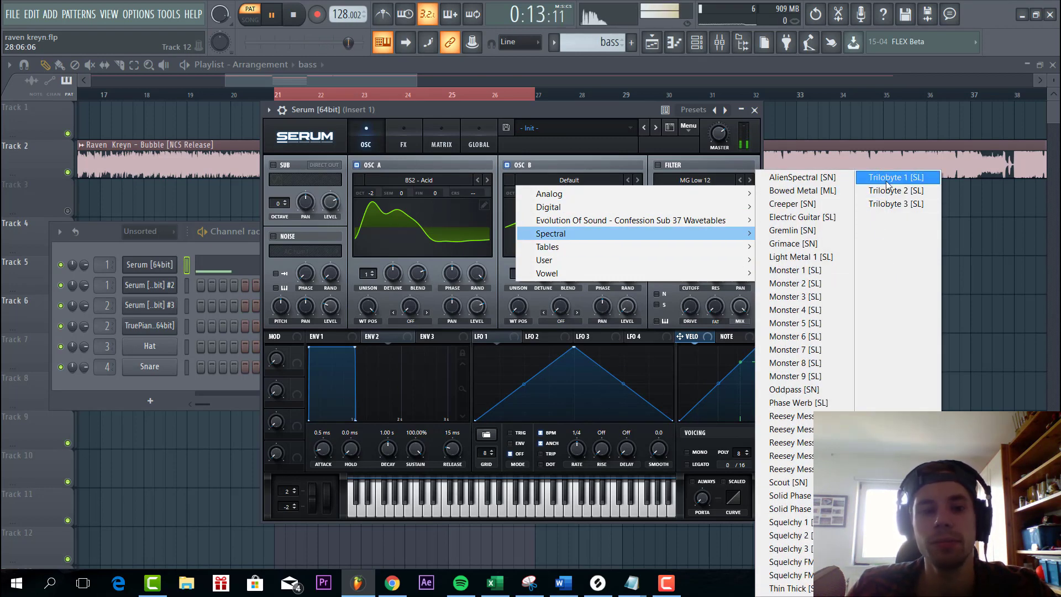
# Step: Load Spectral > Trilobyte 1 into Osc B, set ENV 2 sustain ~15% and release ~108 ms, ENV 1 sustain -4.8 dB
pyautogui.click(896, 177)
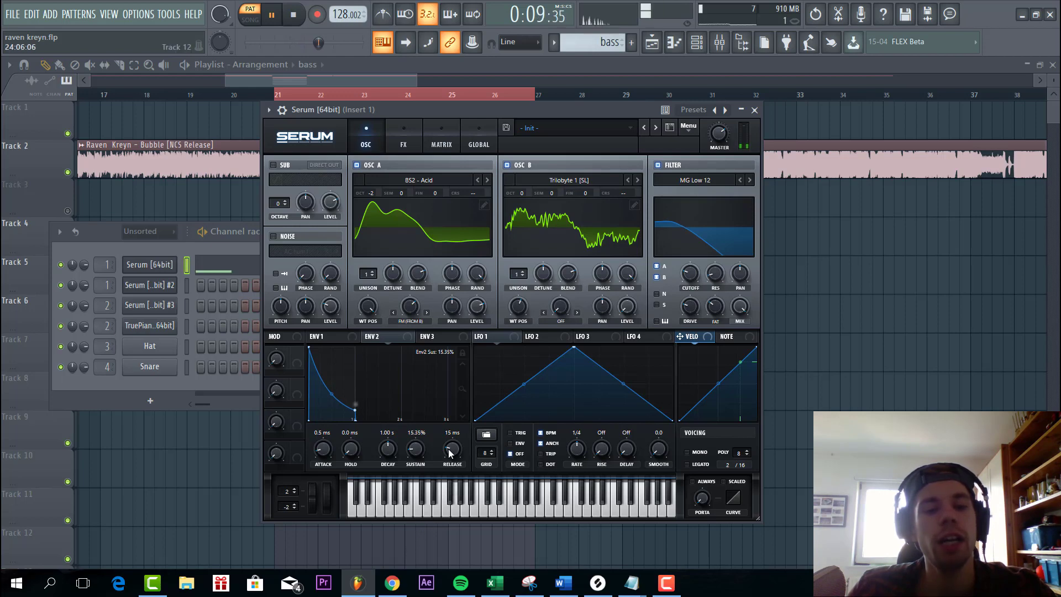
pyautogui.moveTo(452, 448); pyautogui.dragTo(451, 420)
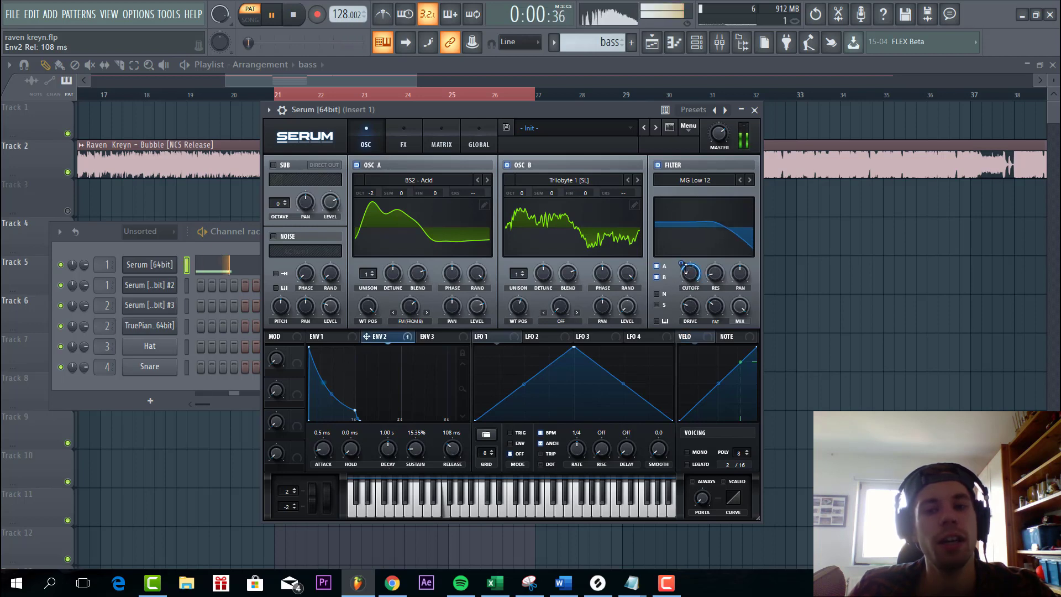
pyautogui.moveTo(687, 274); pyautogui.dragTo(687, 268)
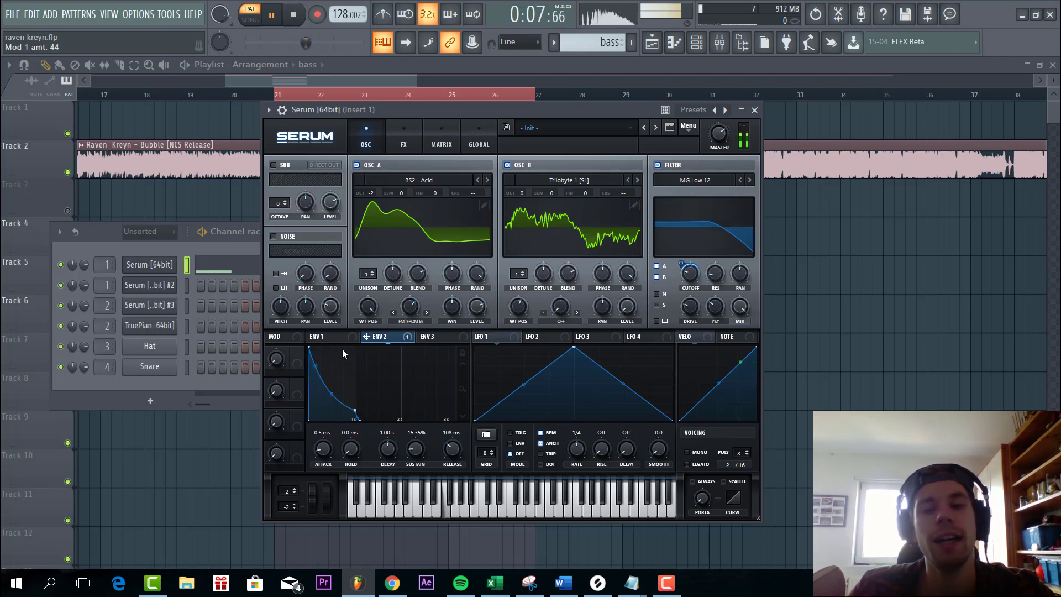
pyautogui.click(320, 336)
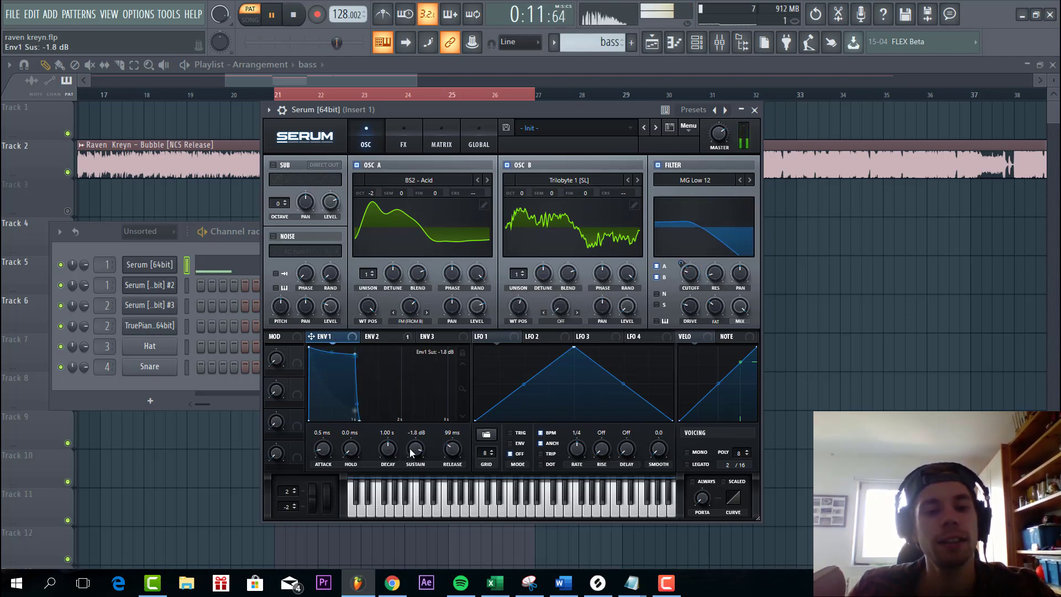
pyautogui.moveTo(415, 447); pyautogui.dragTo(415, 467)
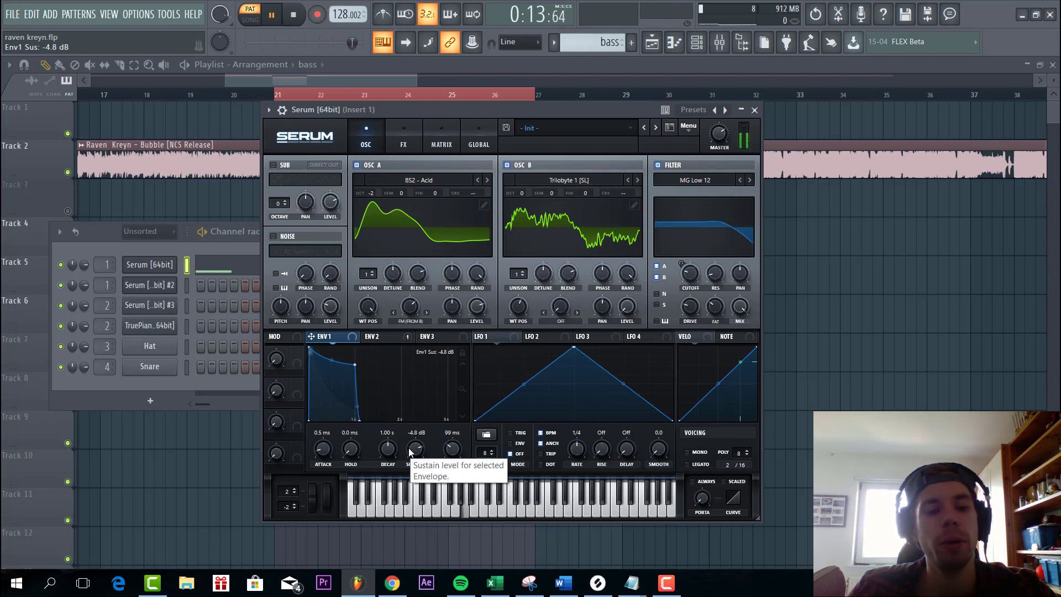
pyautogui.click(403, 136)
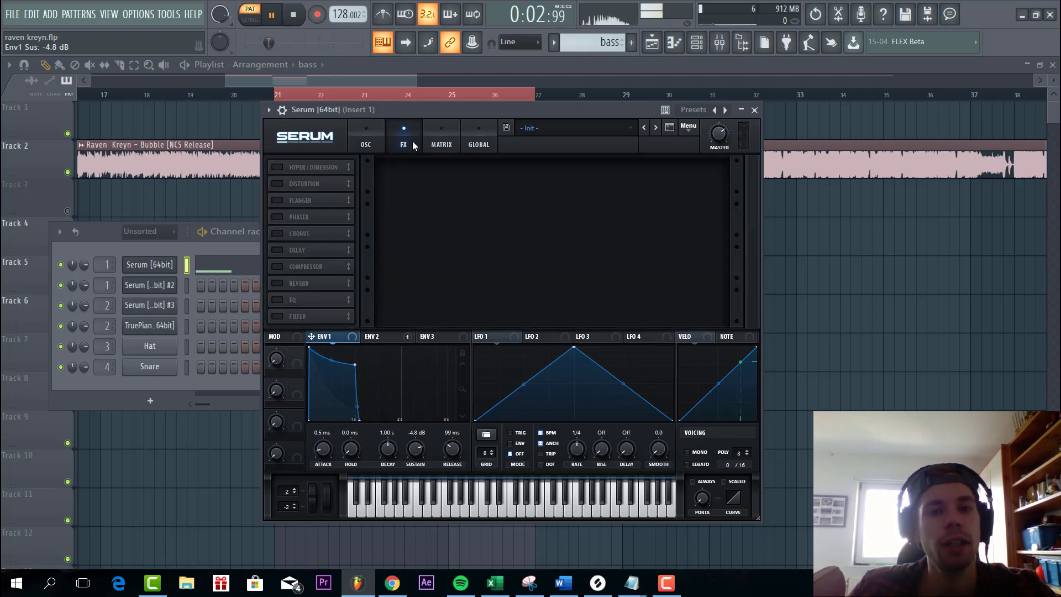
# Step: Enable Zero-Square distortion with raised drive and switch on Hyper/Dimension for the bass
pyautogui.click(277, 183)
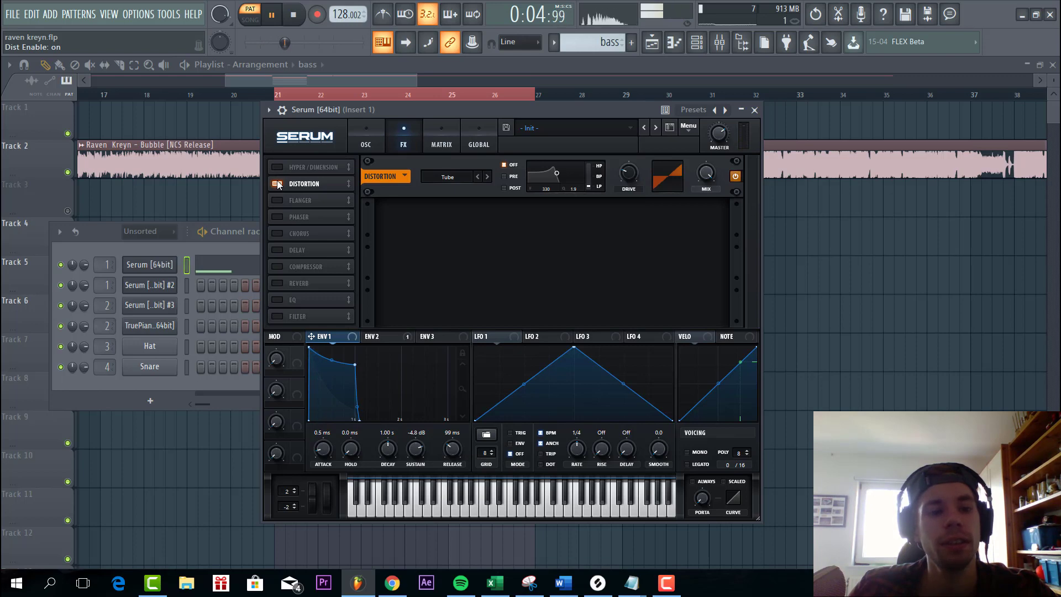
pyautogui.click(487, 177)
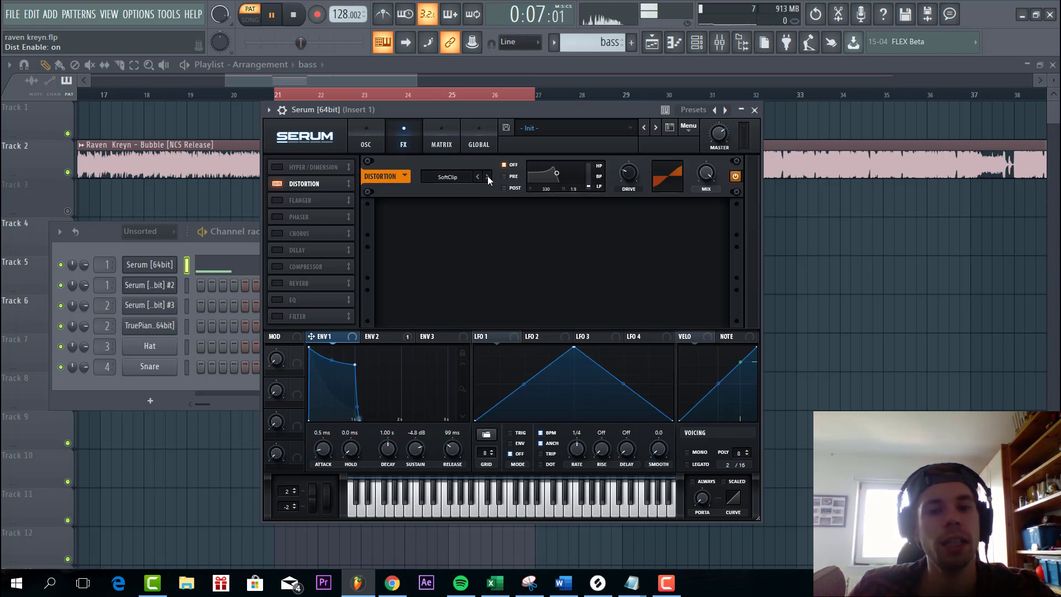
pyautogui.click(487, 175)
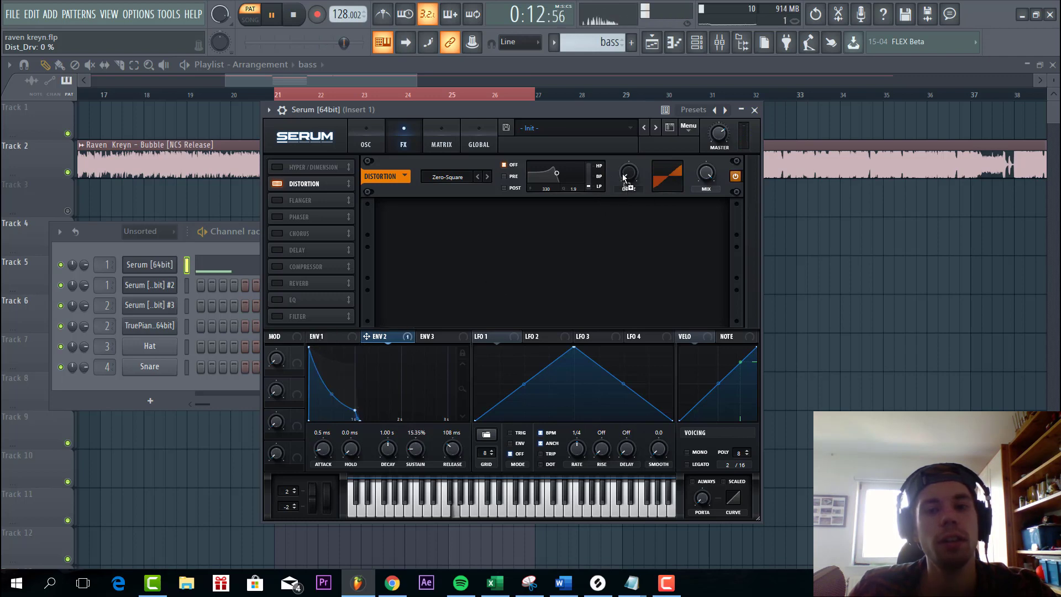
pyautogui.moveTo(626, 174); pyautogui.dragTo(627, 162)
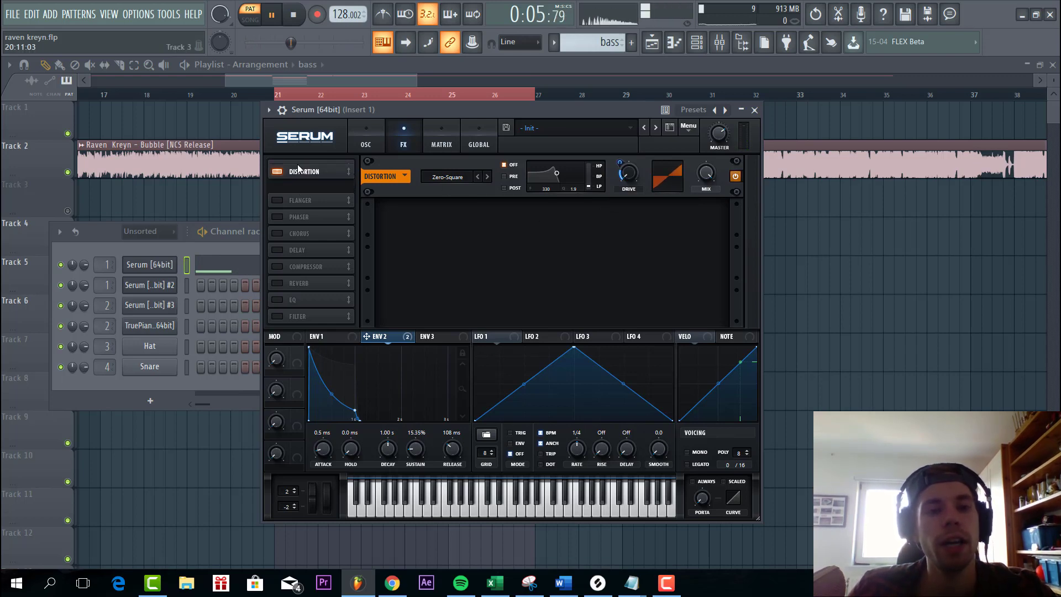
pyautogui.click(305, 183)
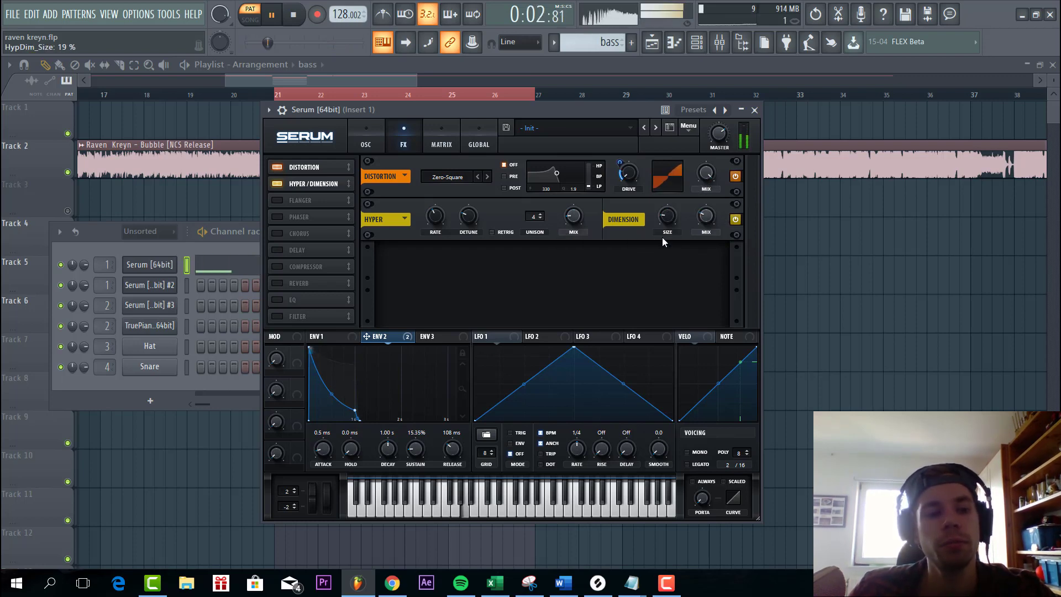
# Step: Enable a Multiband Compressor and an MG Low 18 filter with adjusted cutoff on the bass
pyautogui.click(277, 266)
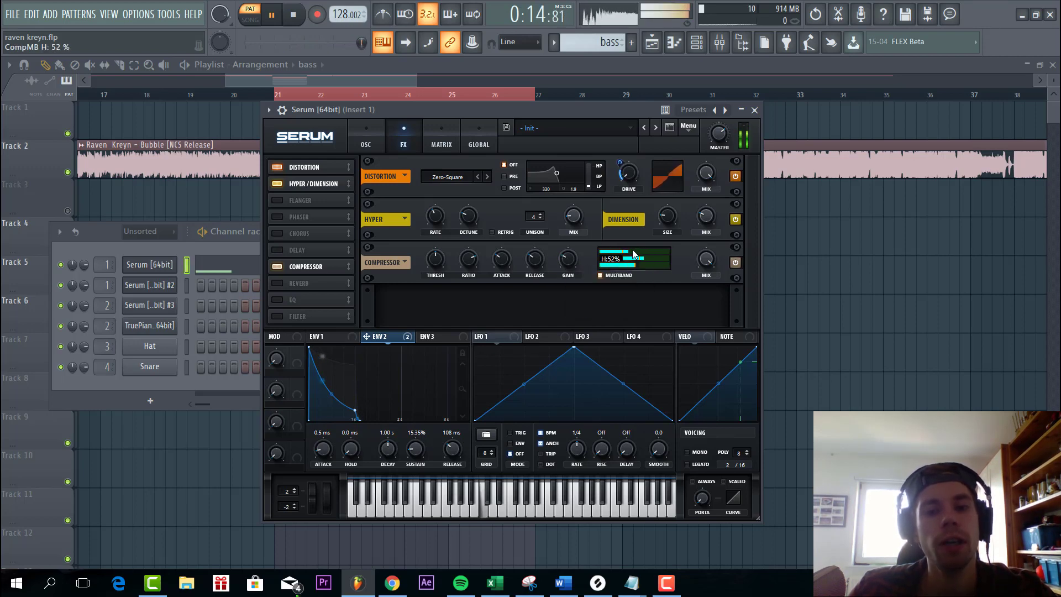
pyautogui.click(277, 285)
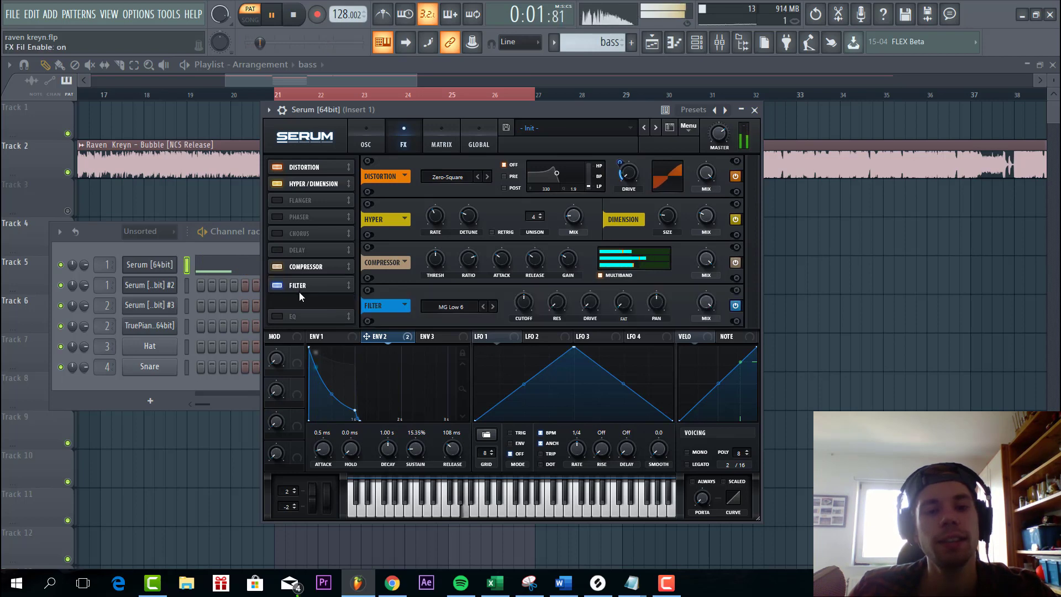
pyautogui.click(298, 285)
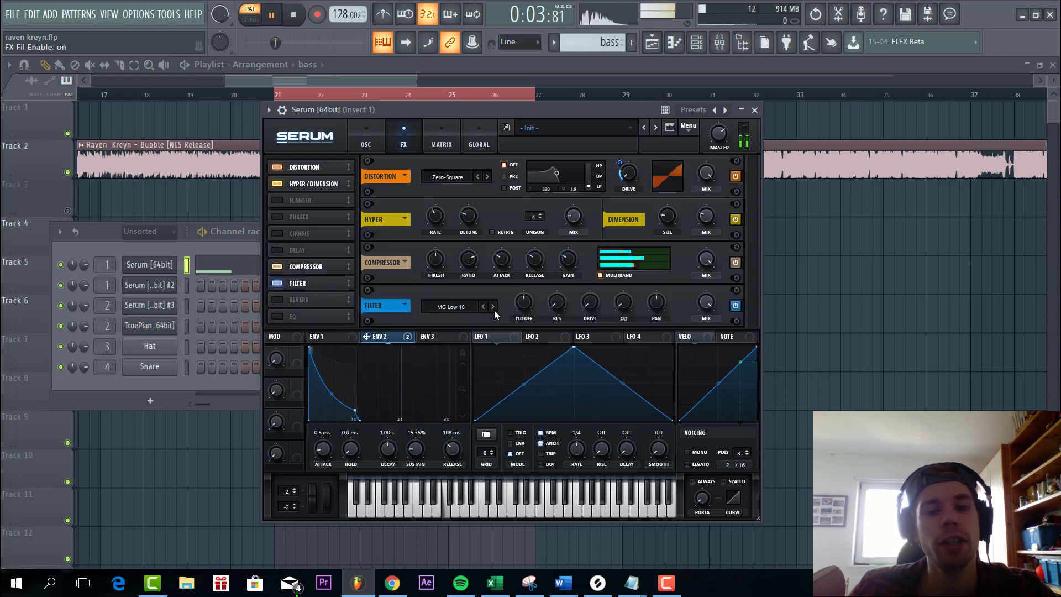
pyautogui.moveTo(524, 302); pyautogui.dragTo(524, 296)
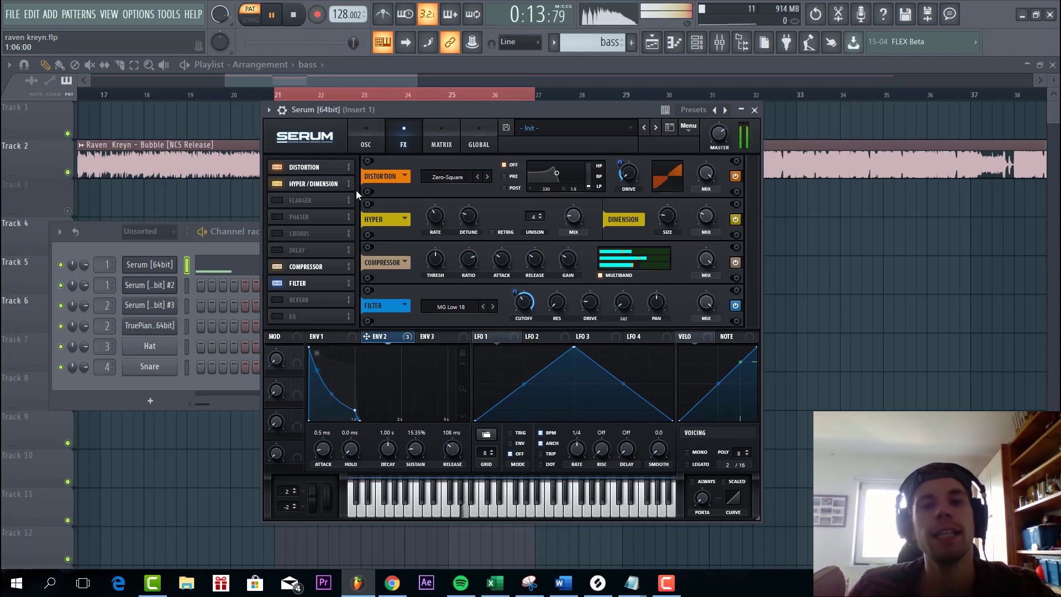
pyautogui.click(753, 109)
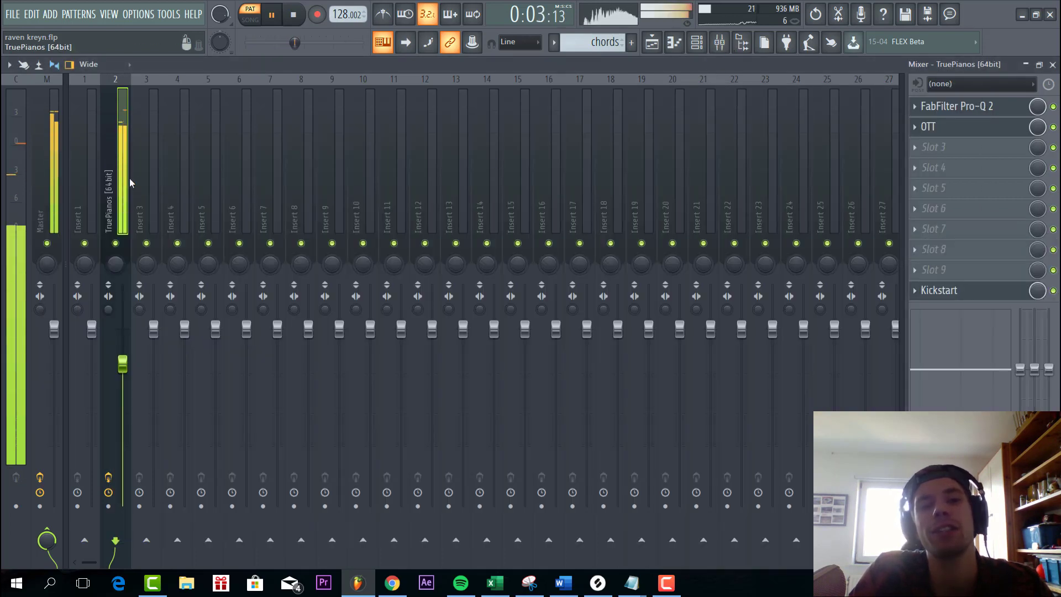
pyautogui.click(956, 106)
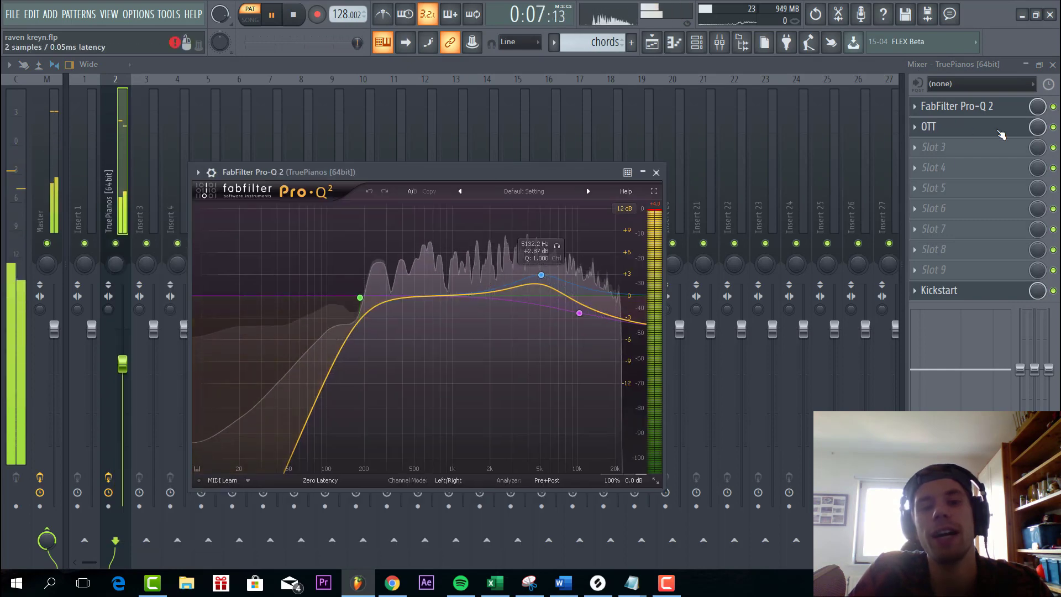
pyautogui.click(656, 172)
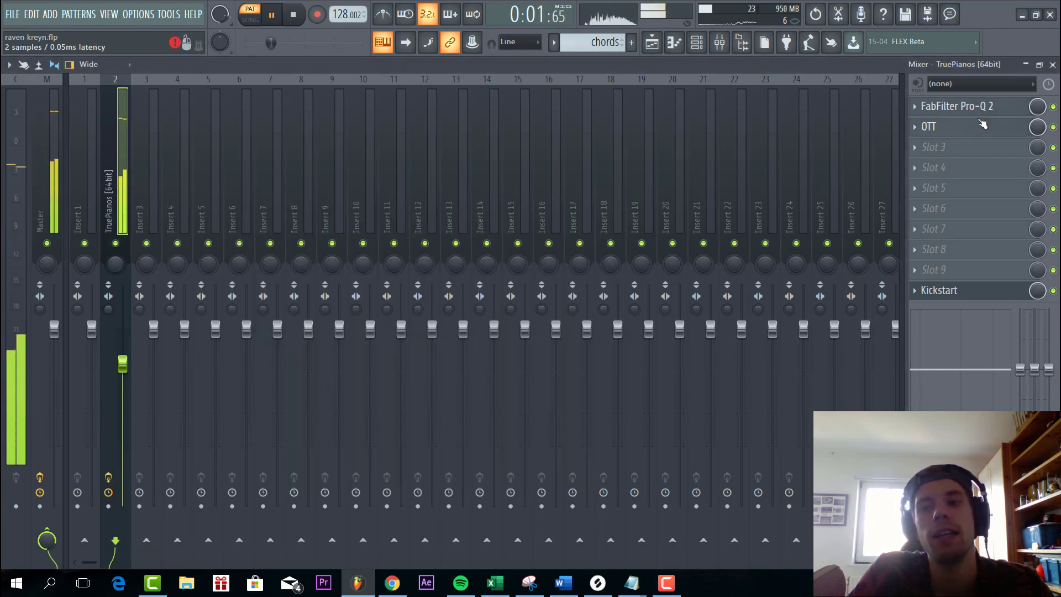